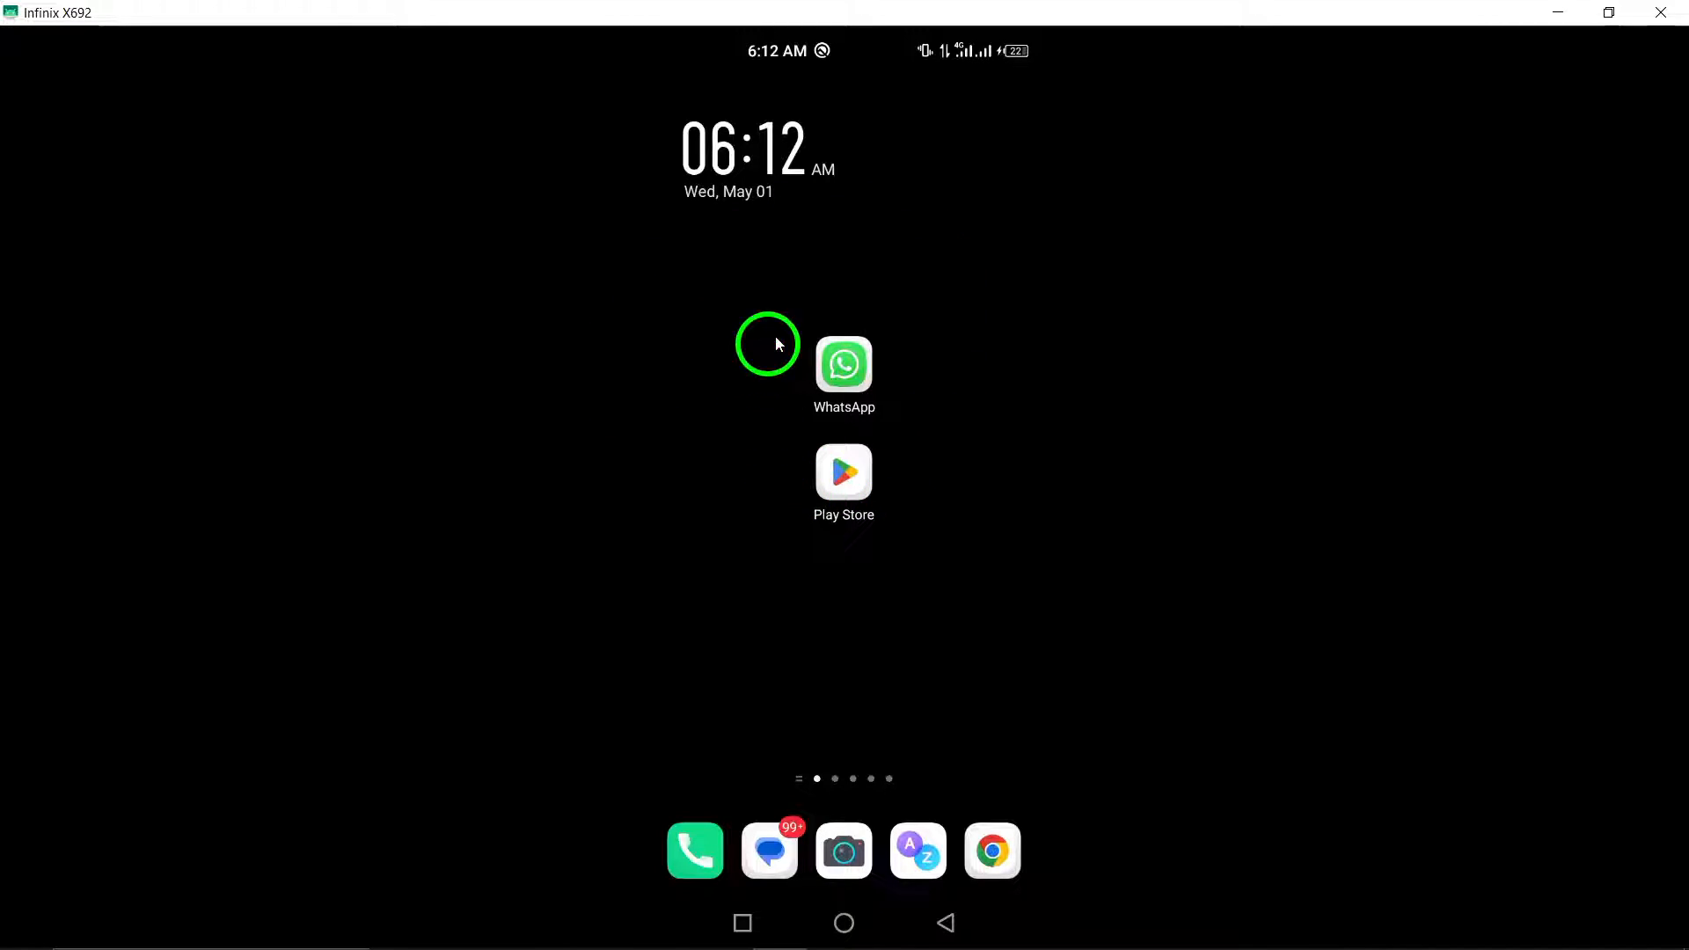
mouse_move(806, 392)
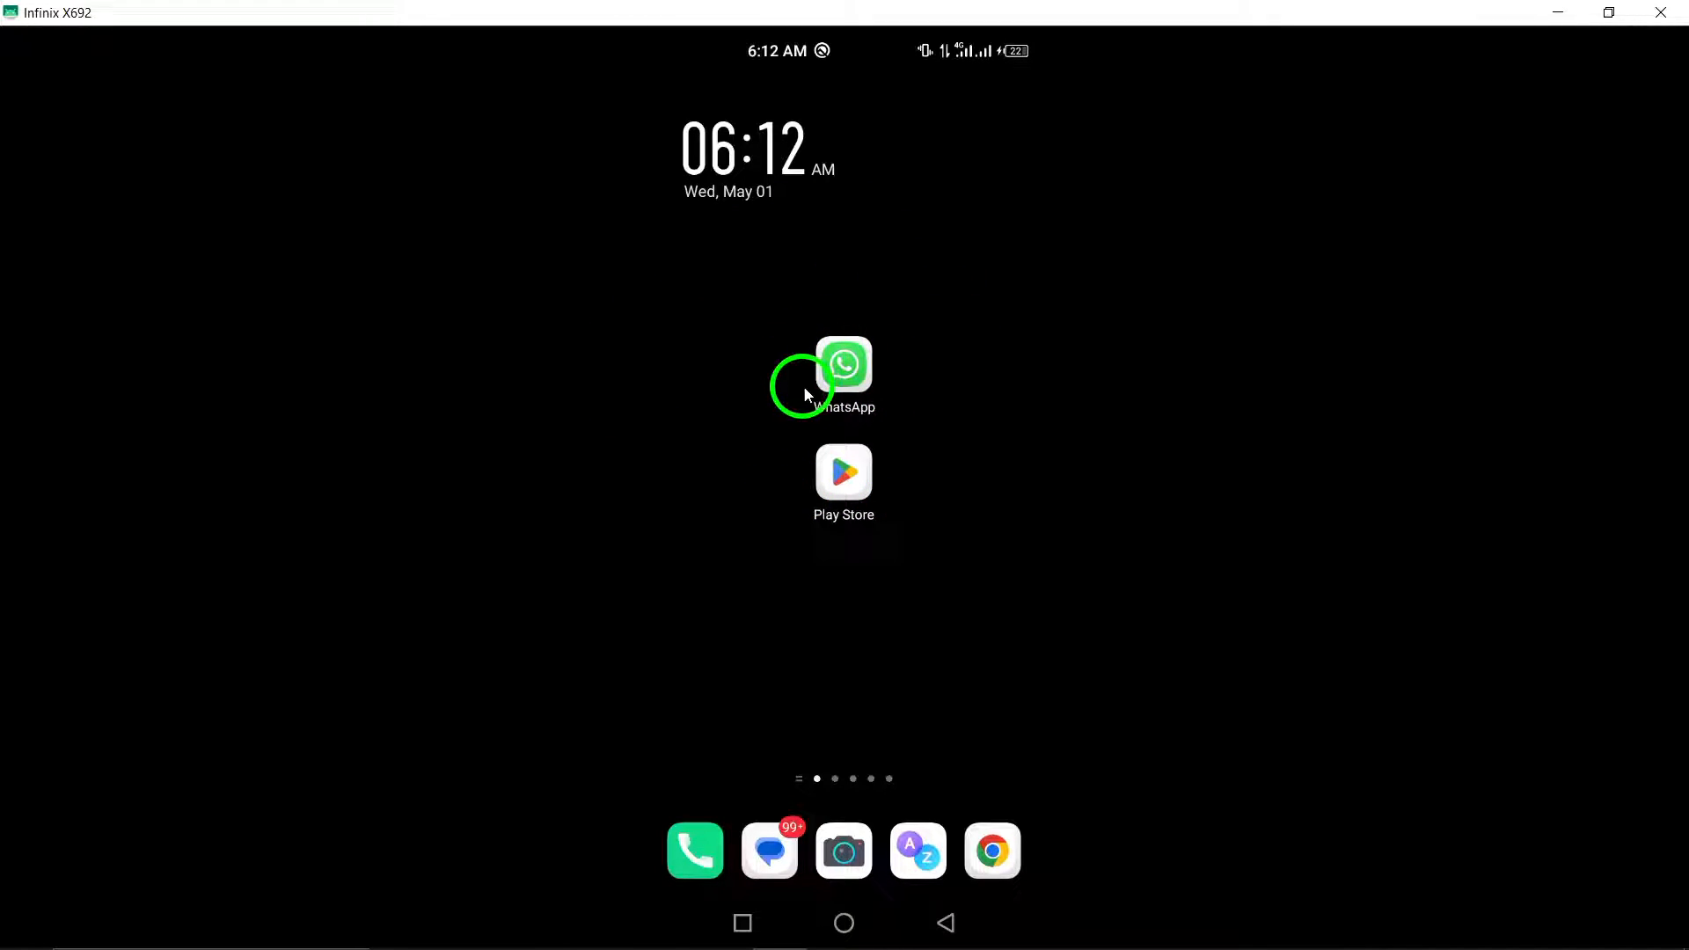
mouse_move(866, 301)
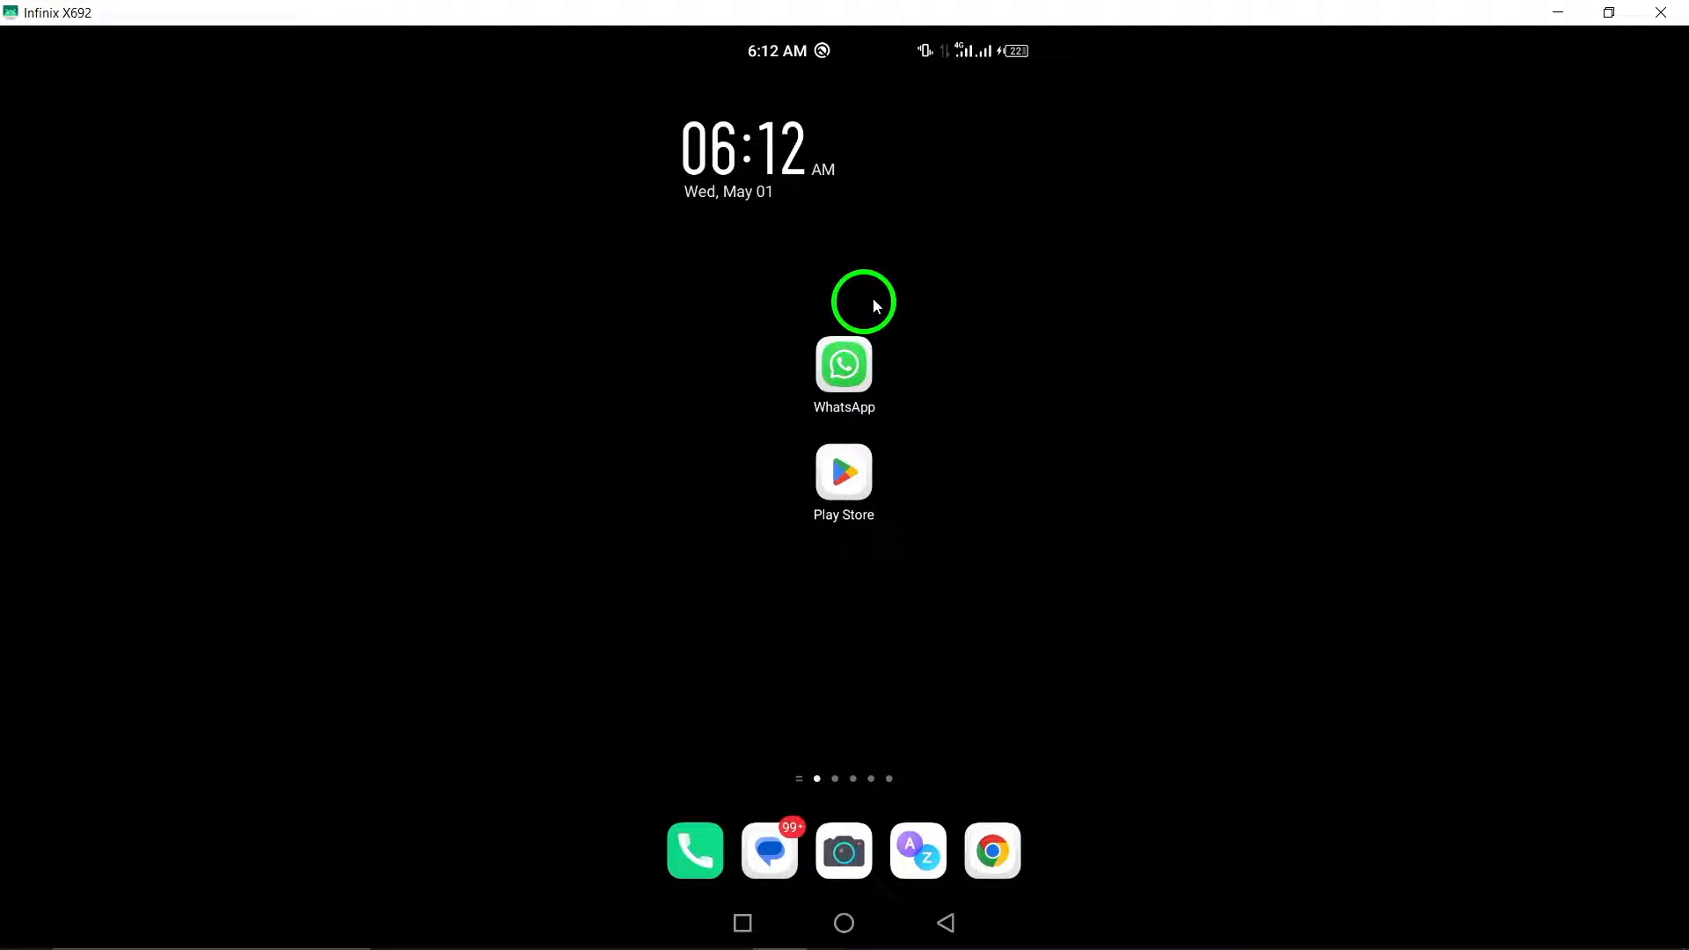
mouse_move(993, 315)
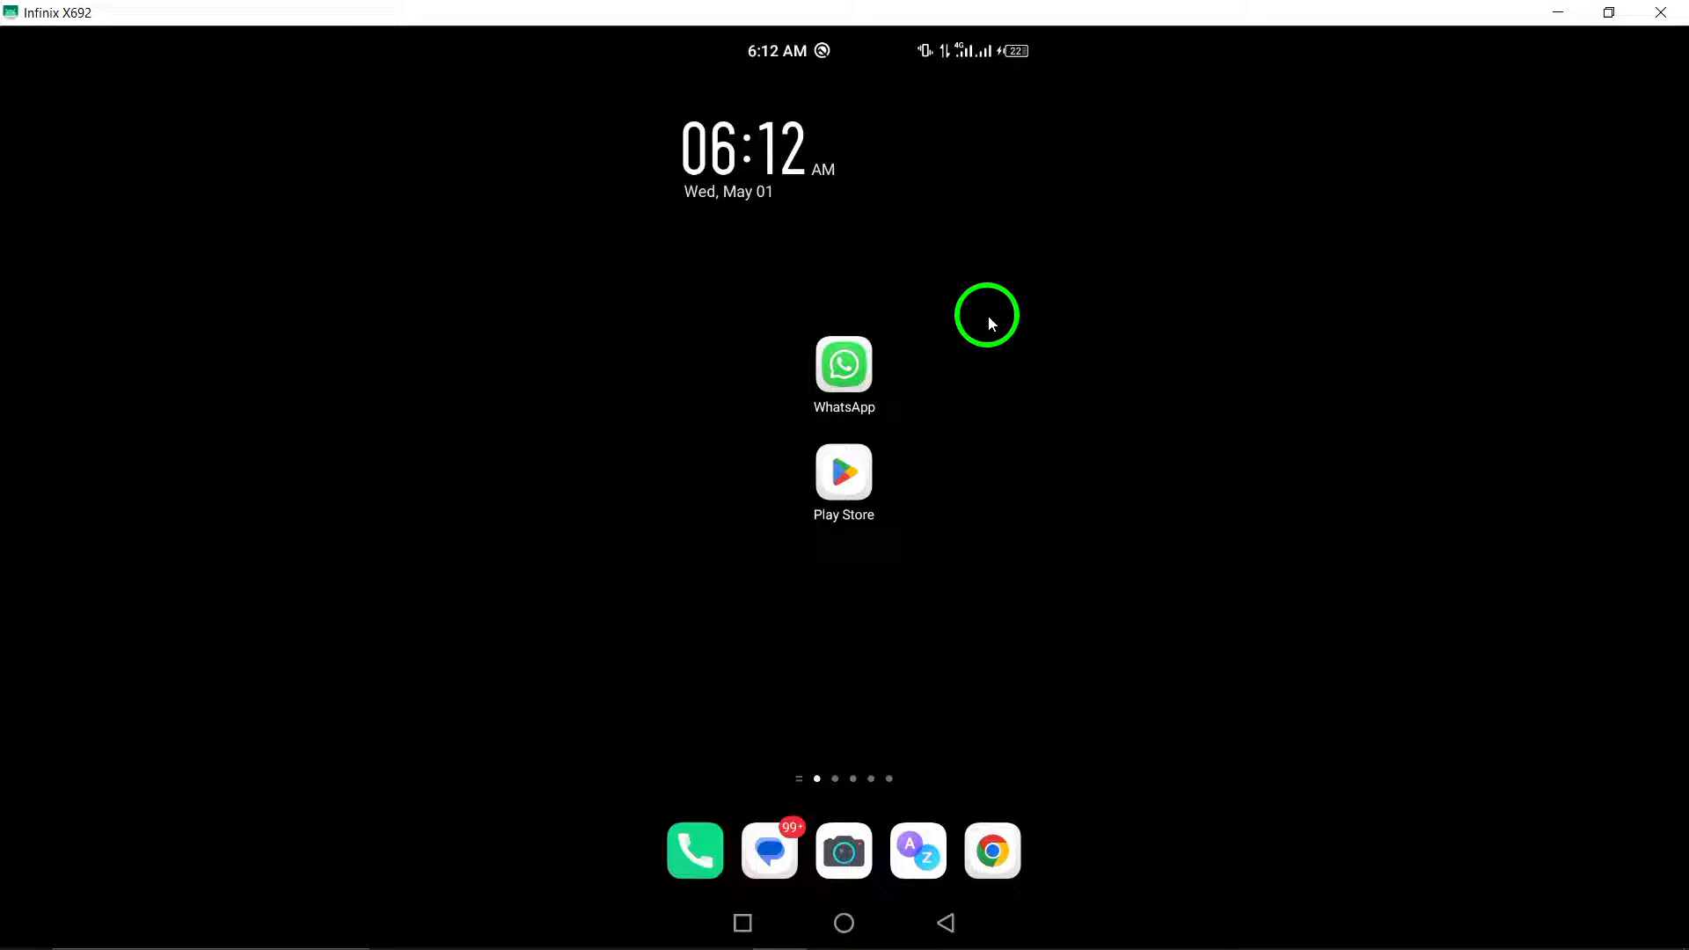
mouse_move(973, 317)
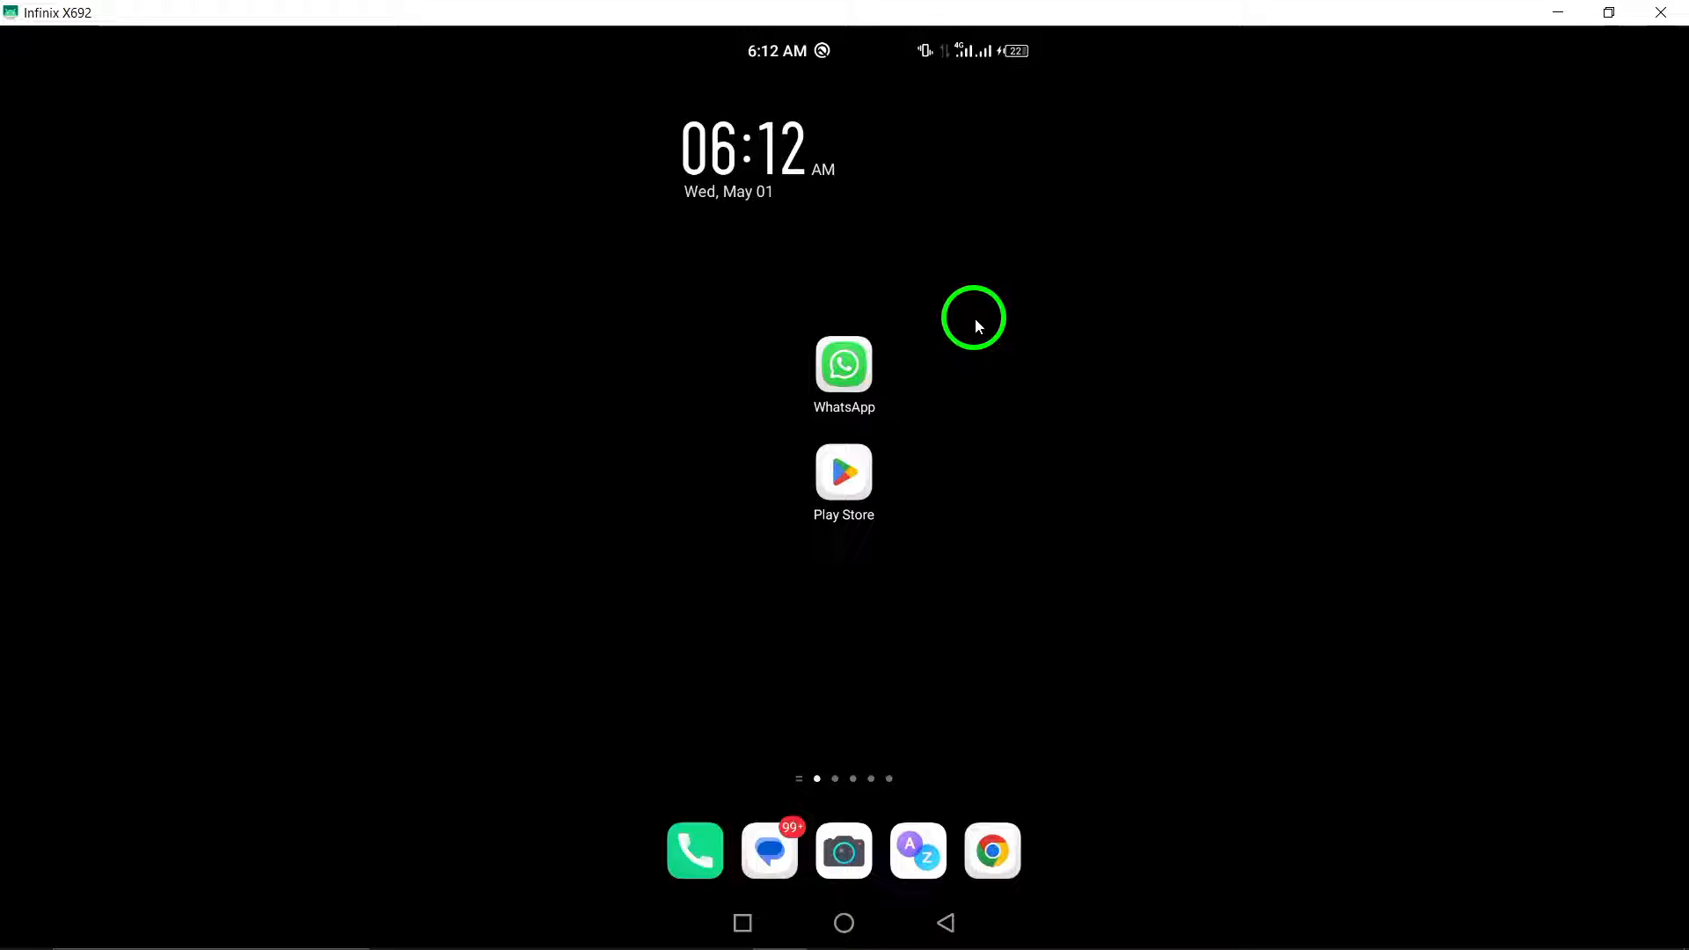
Review WhatsApp's permissions from App info, including the denied Call logs permission
click(843, 366)
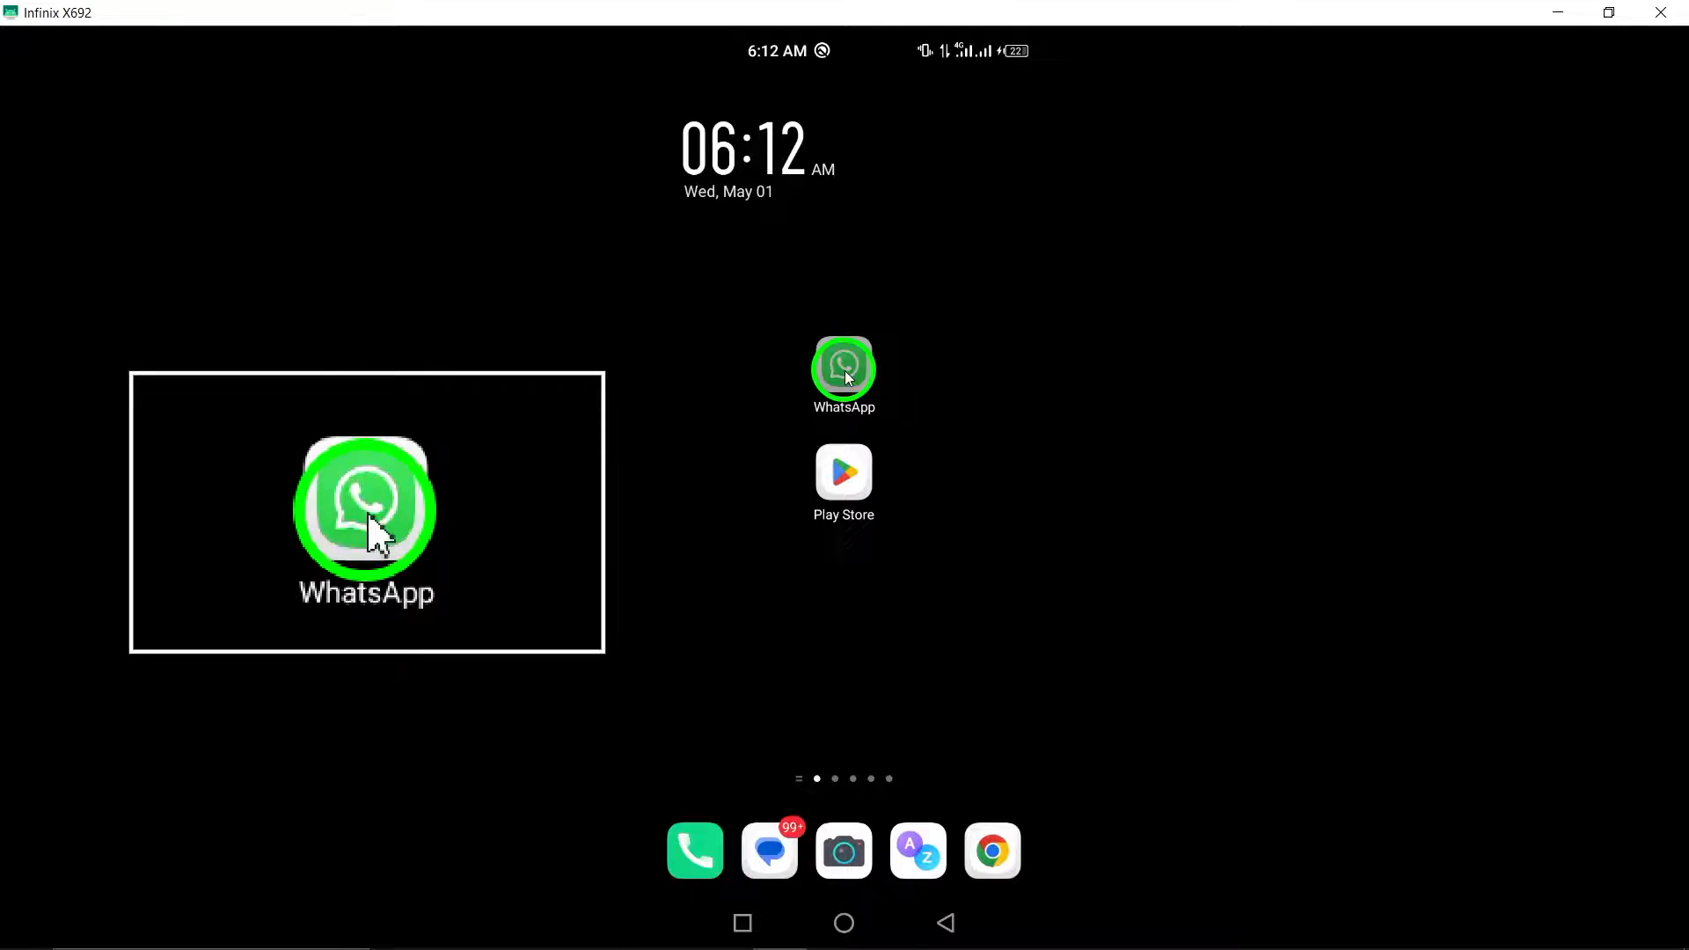
click(843, 368)
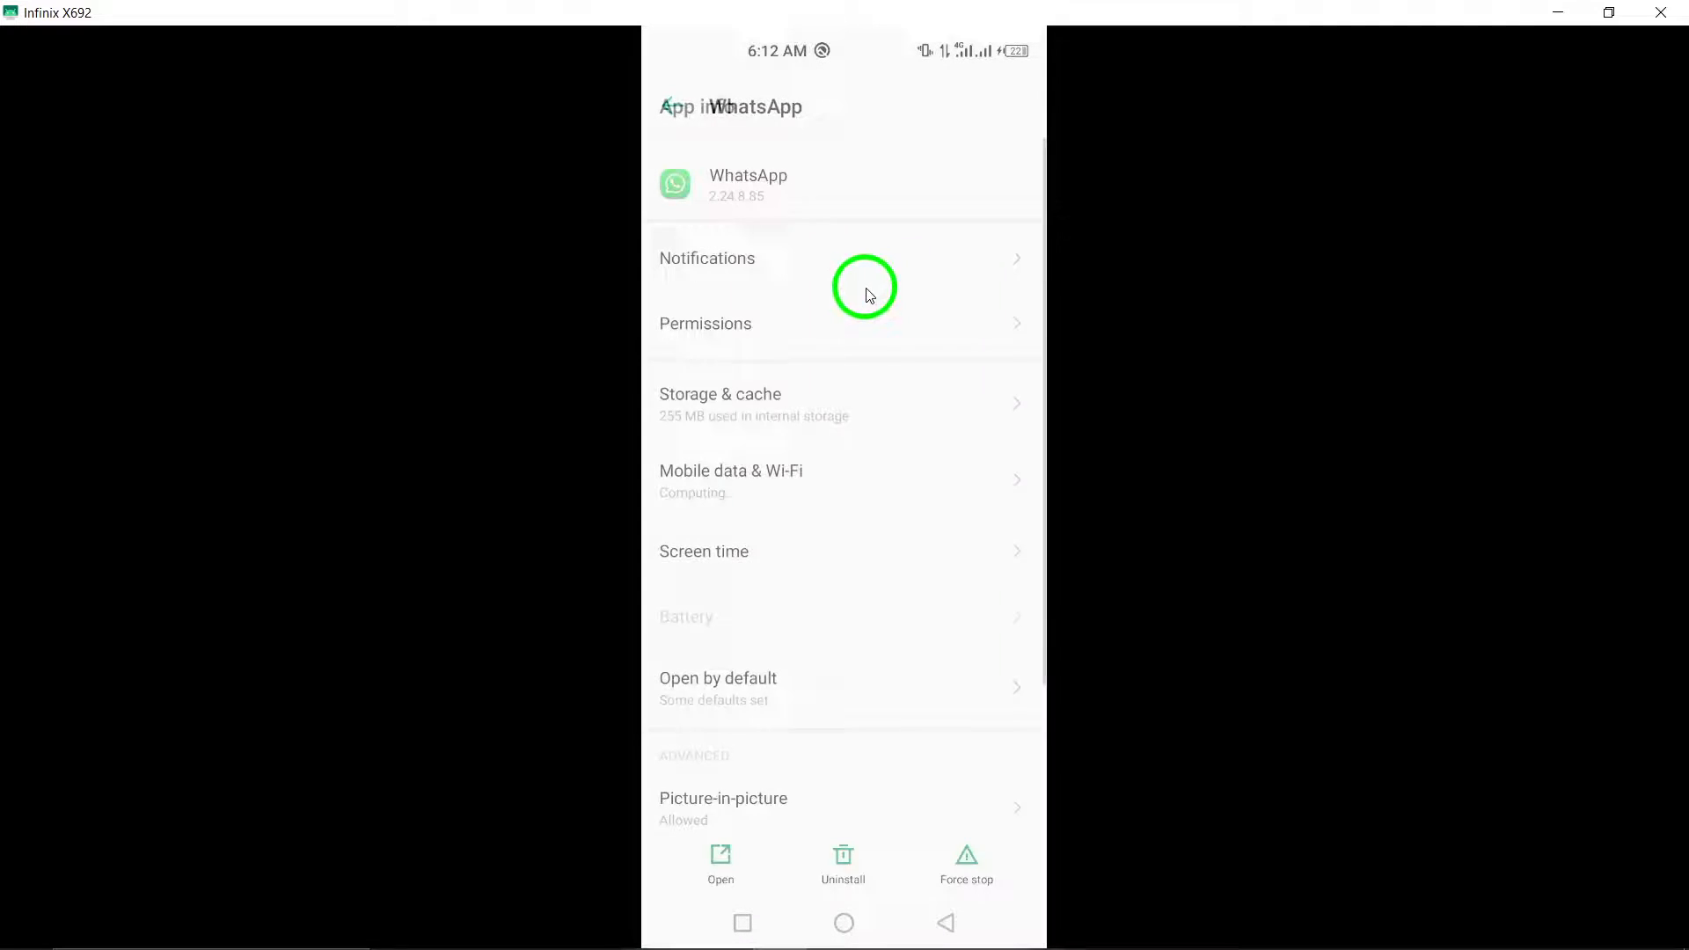
click(706, 324)
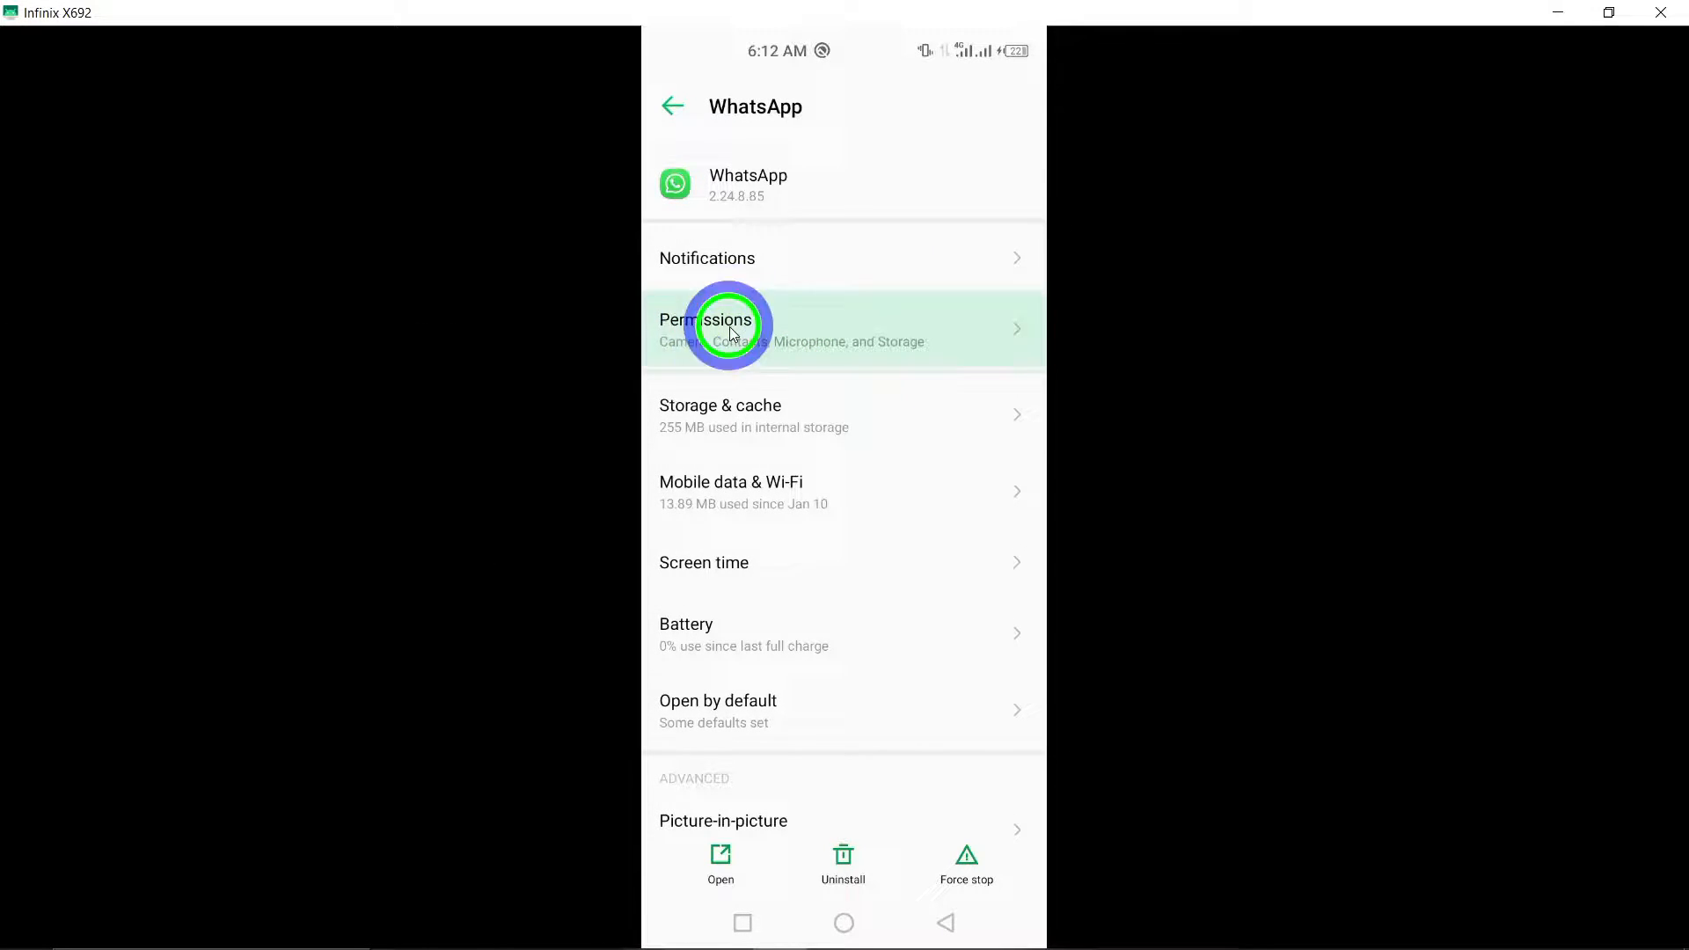
click(705, 327)
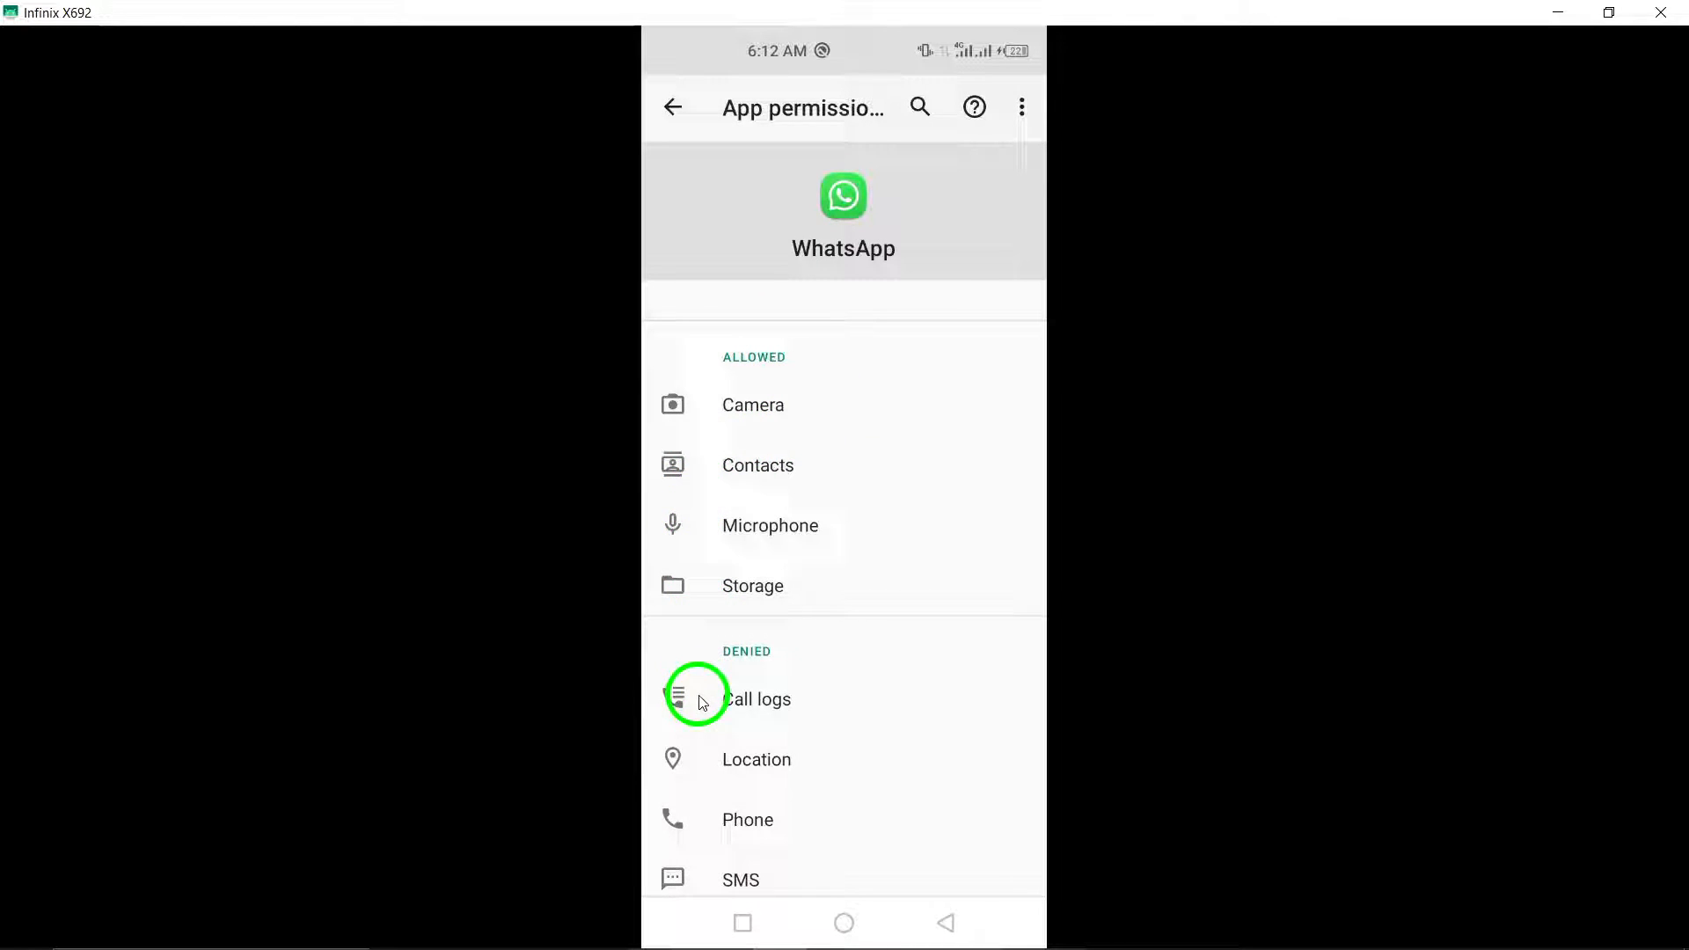
click(785, 699)
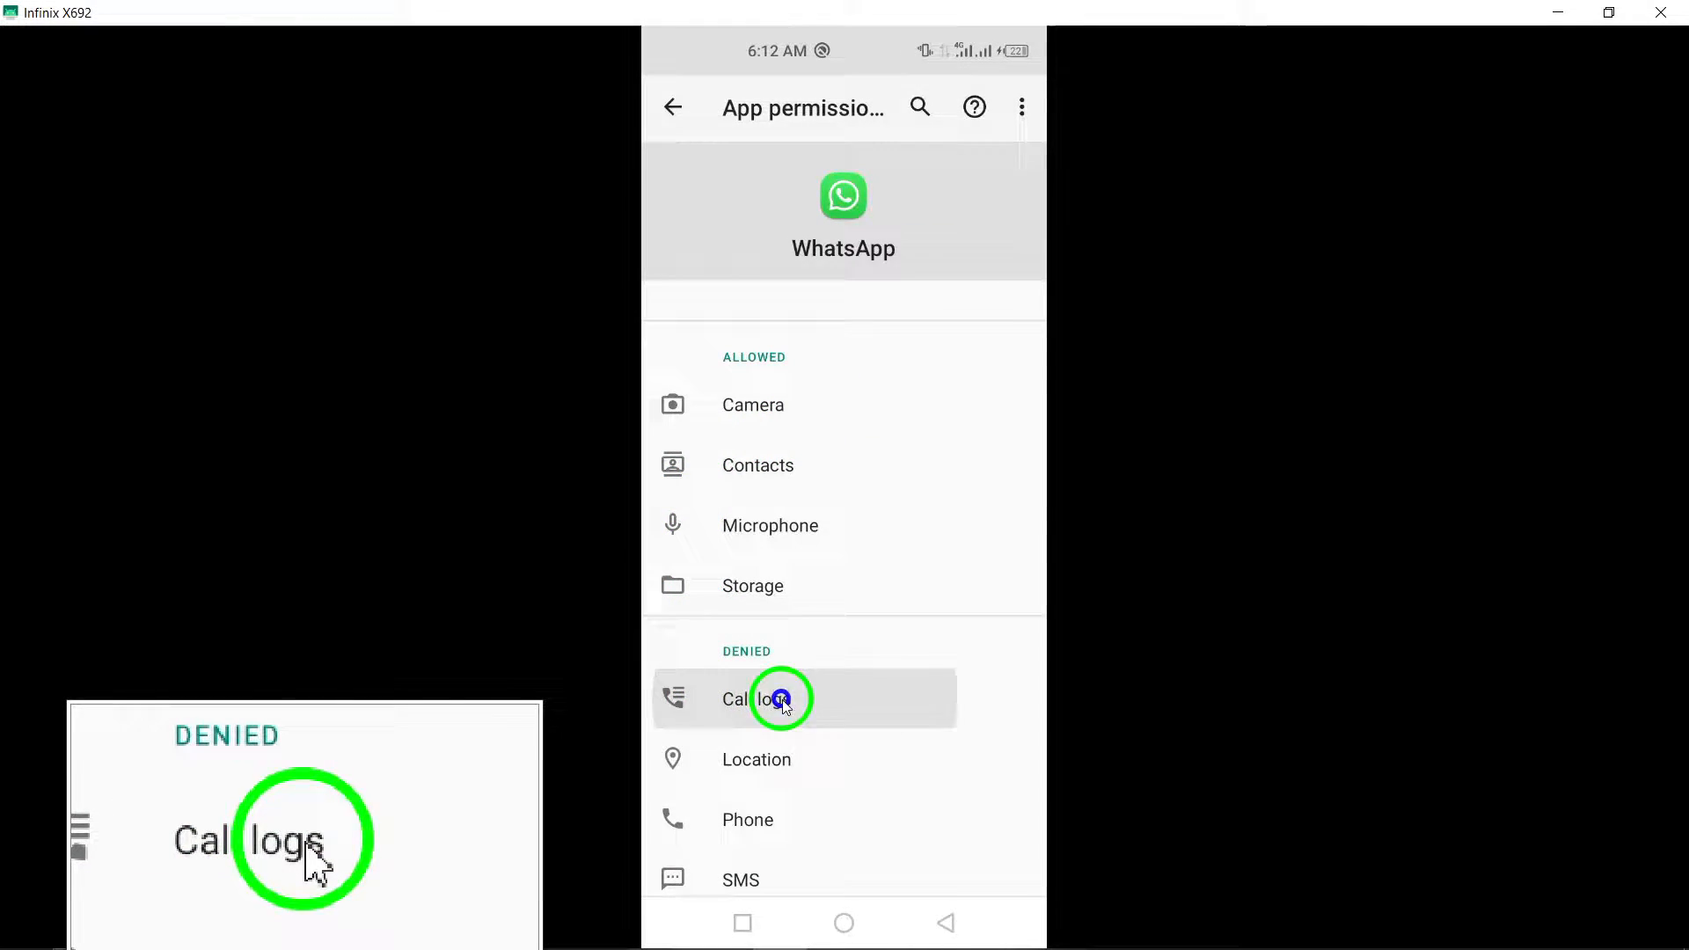
click(748, 699)
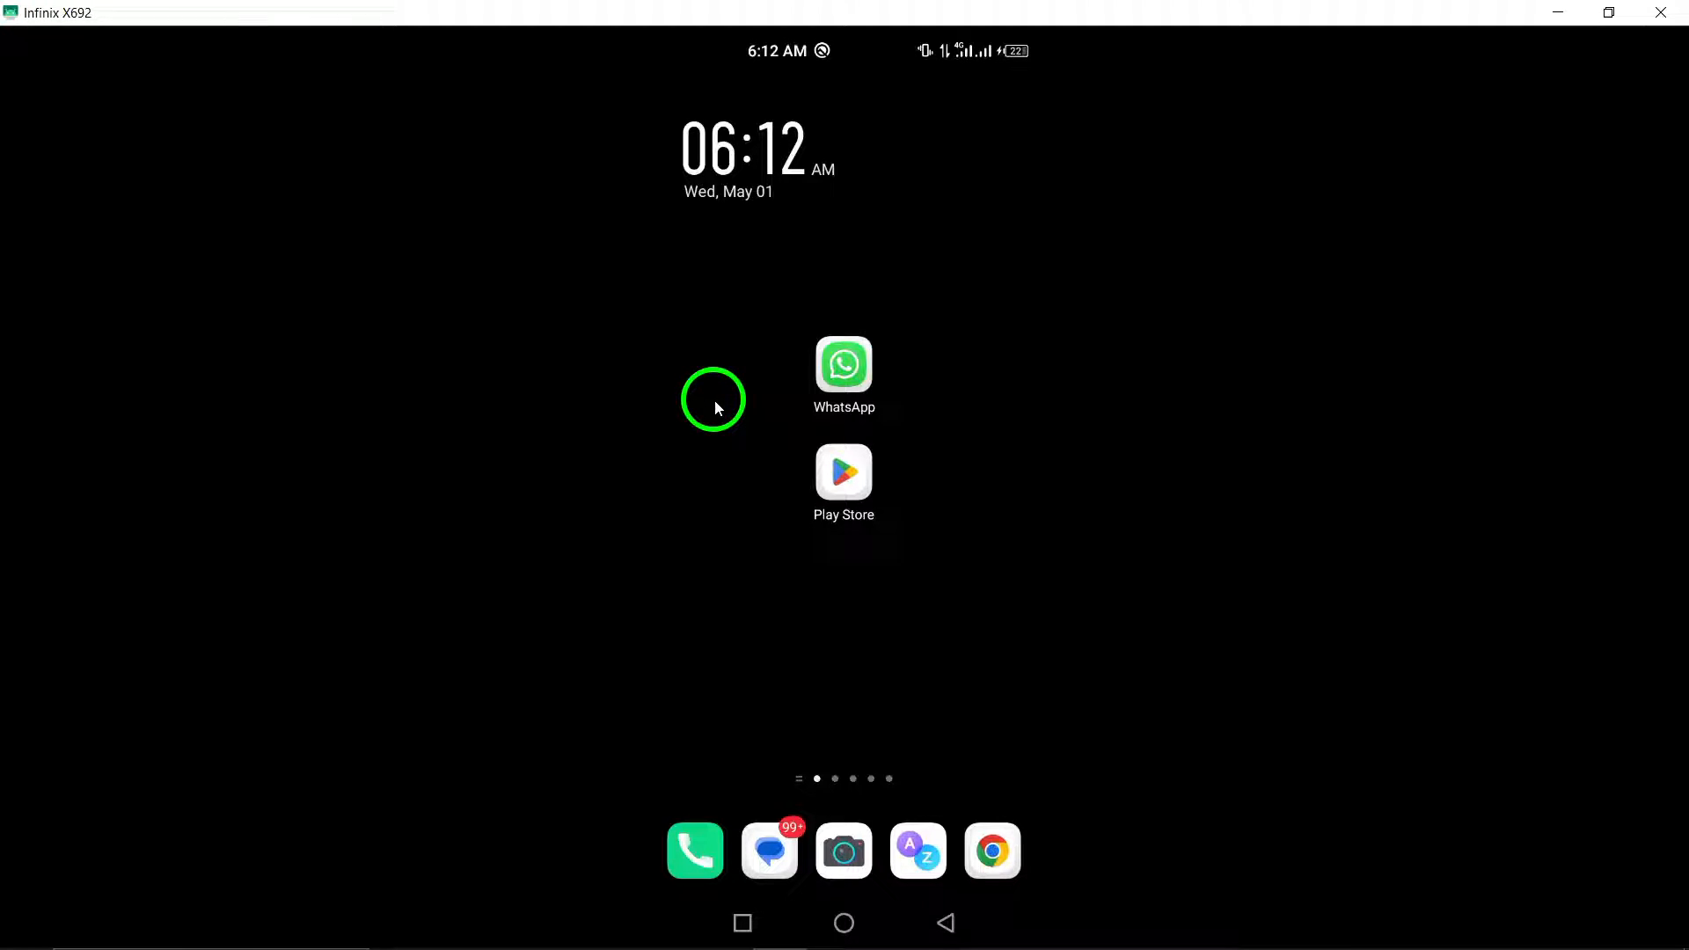
mouse_move(727, 377)
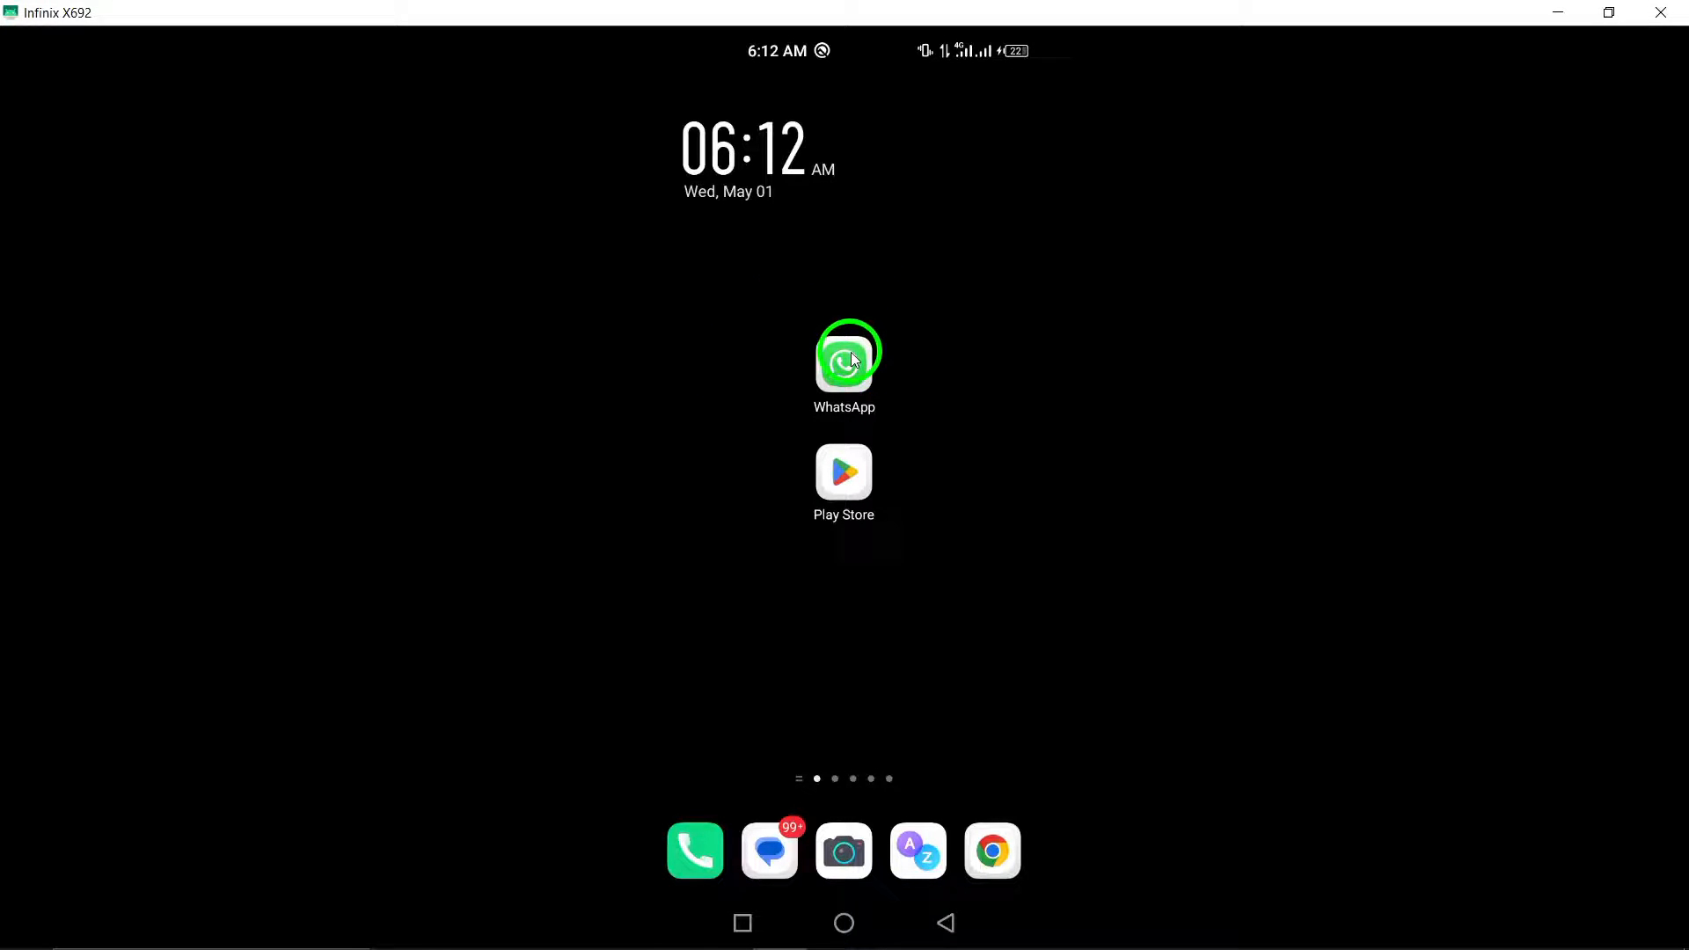
Launch WhatsApp from the home screen and open the third chat in the list
click(845, 359)
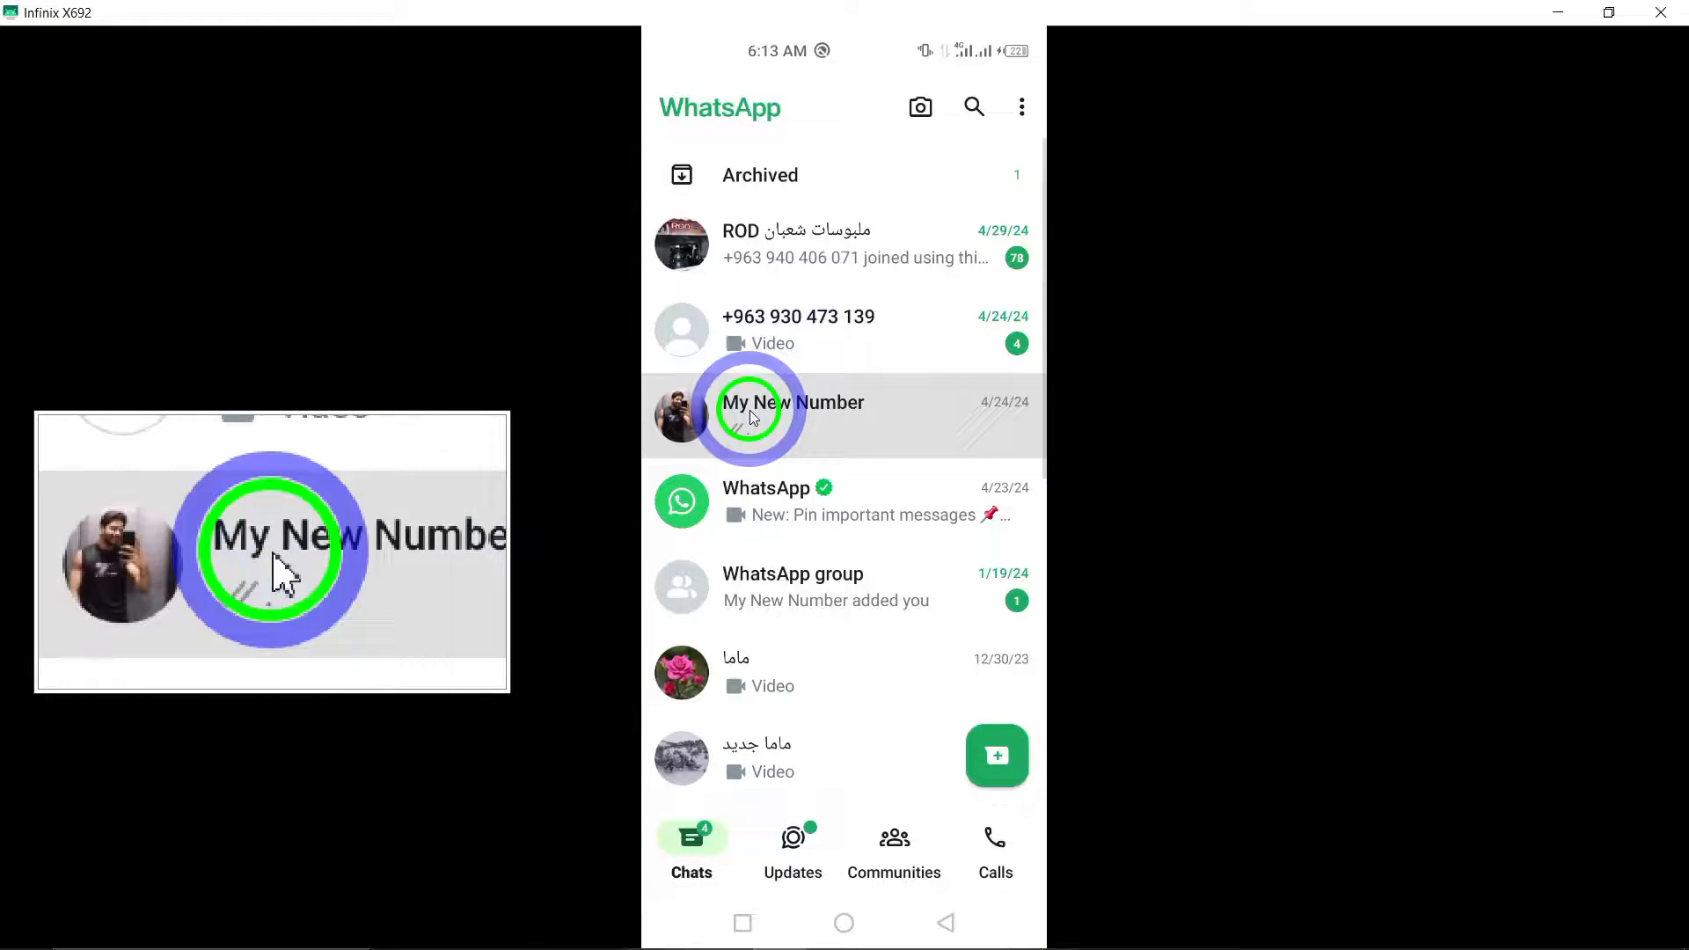
click(792, 412)
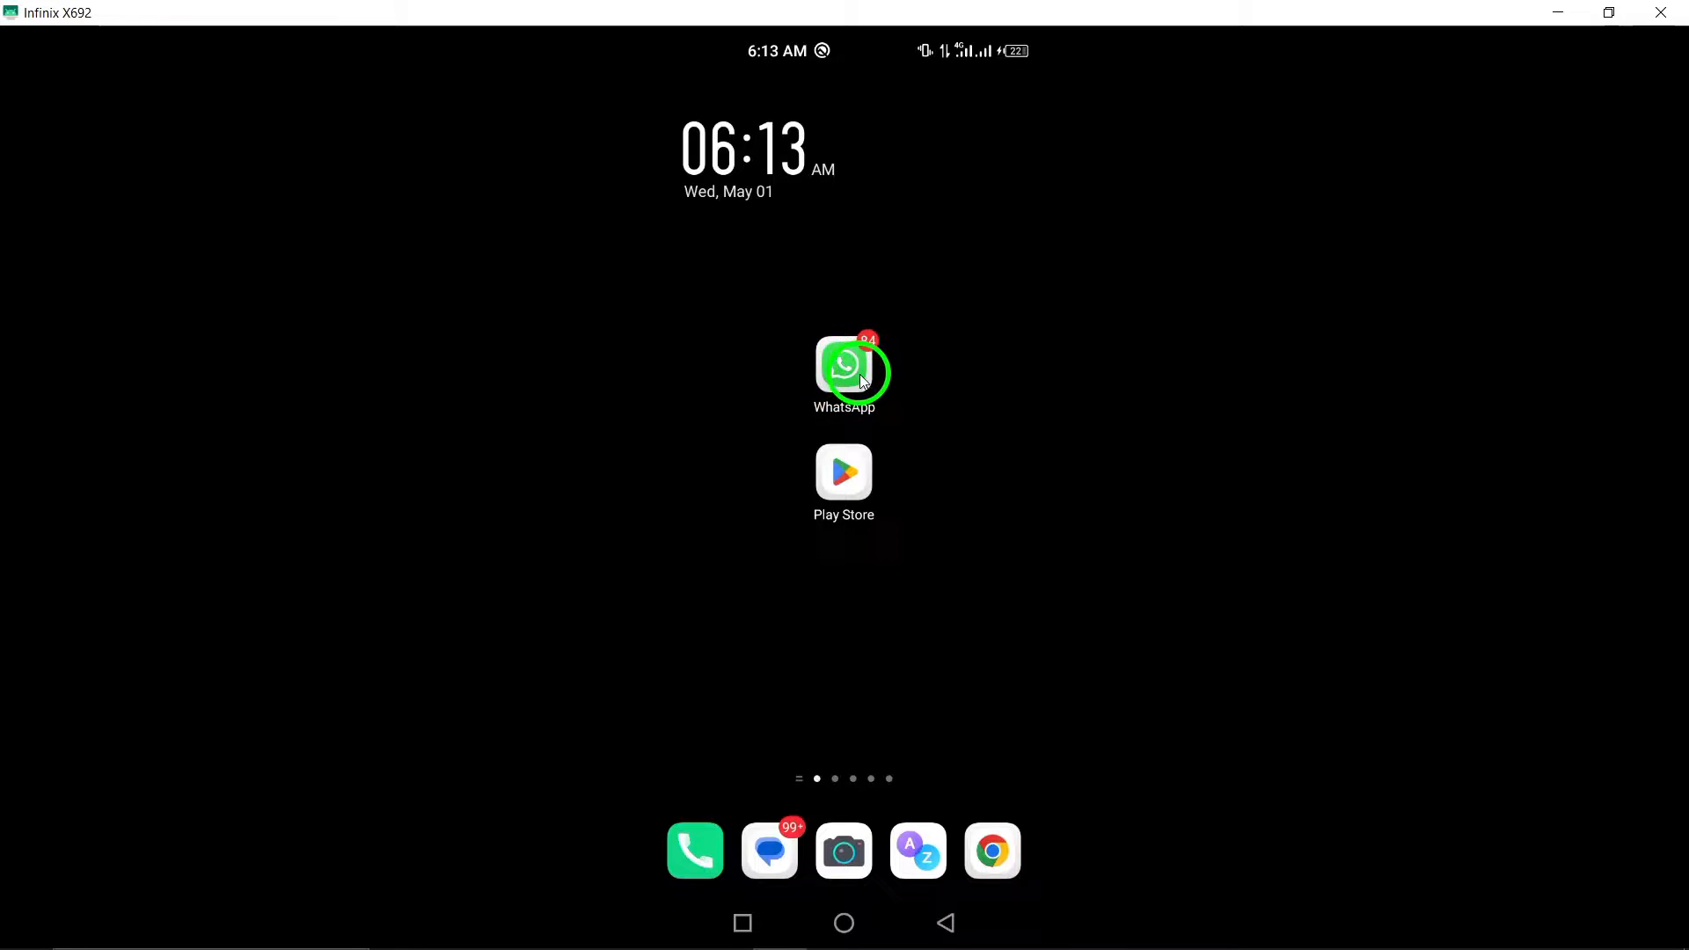
click(843, 366)
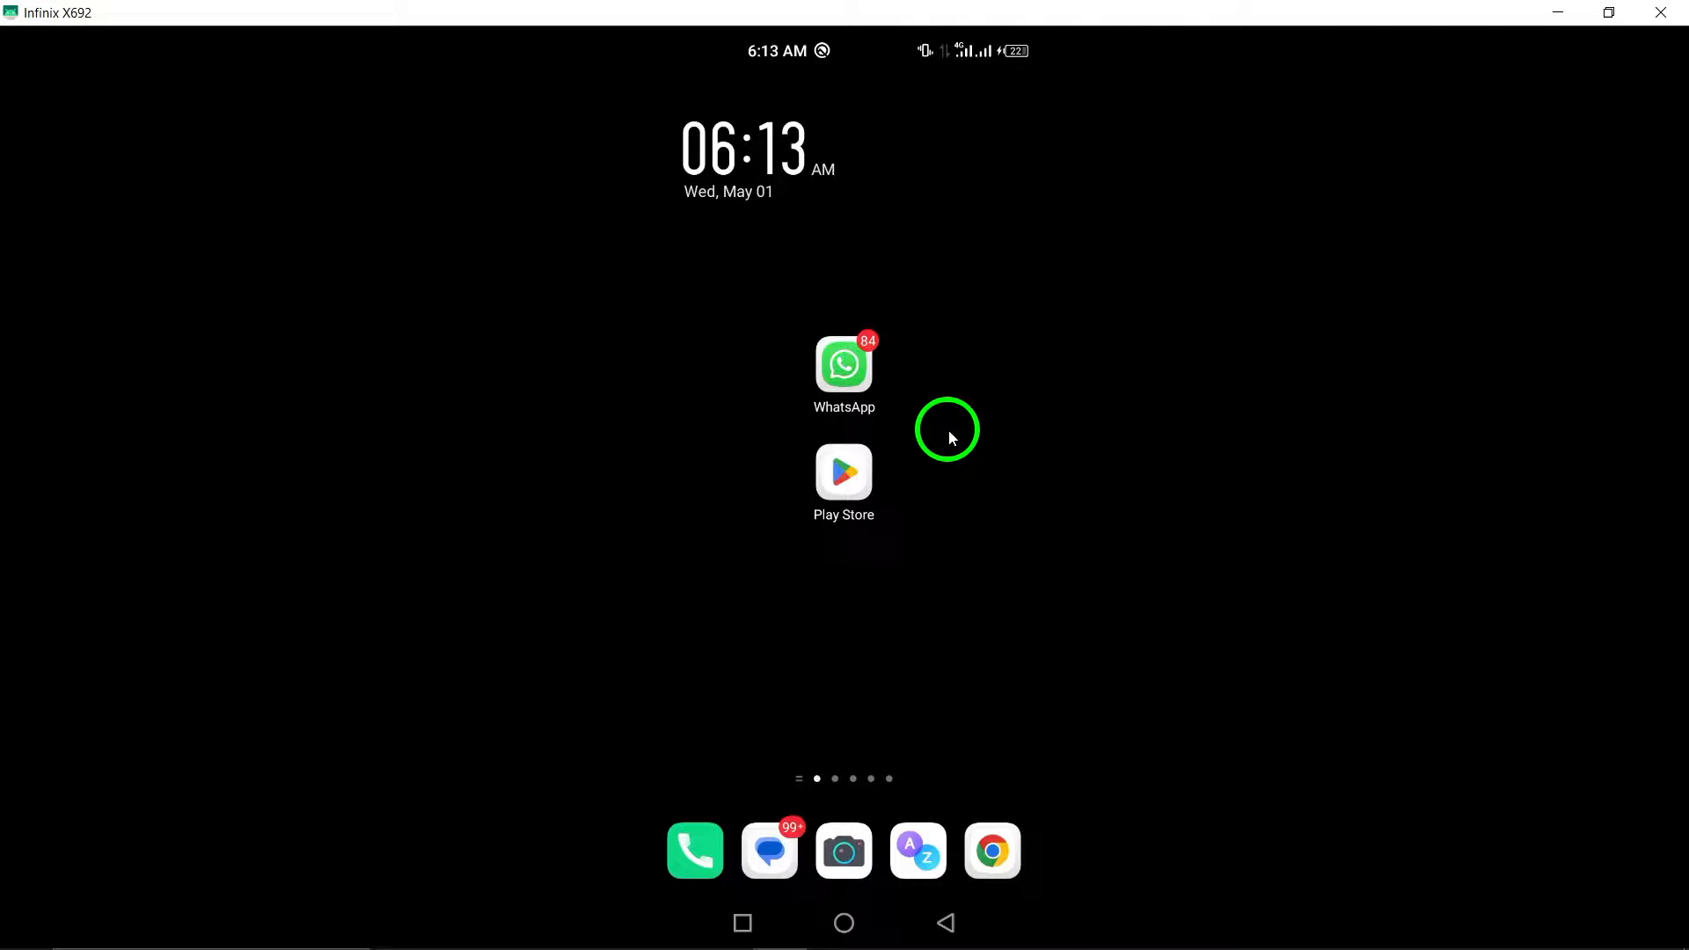
mouse_move(933, 442)
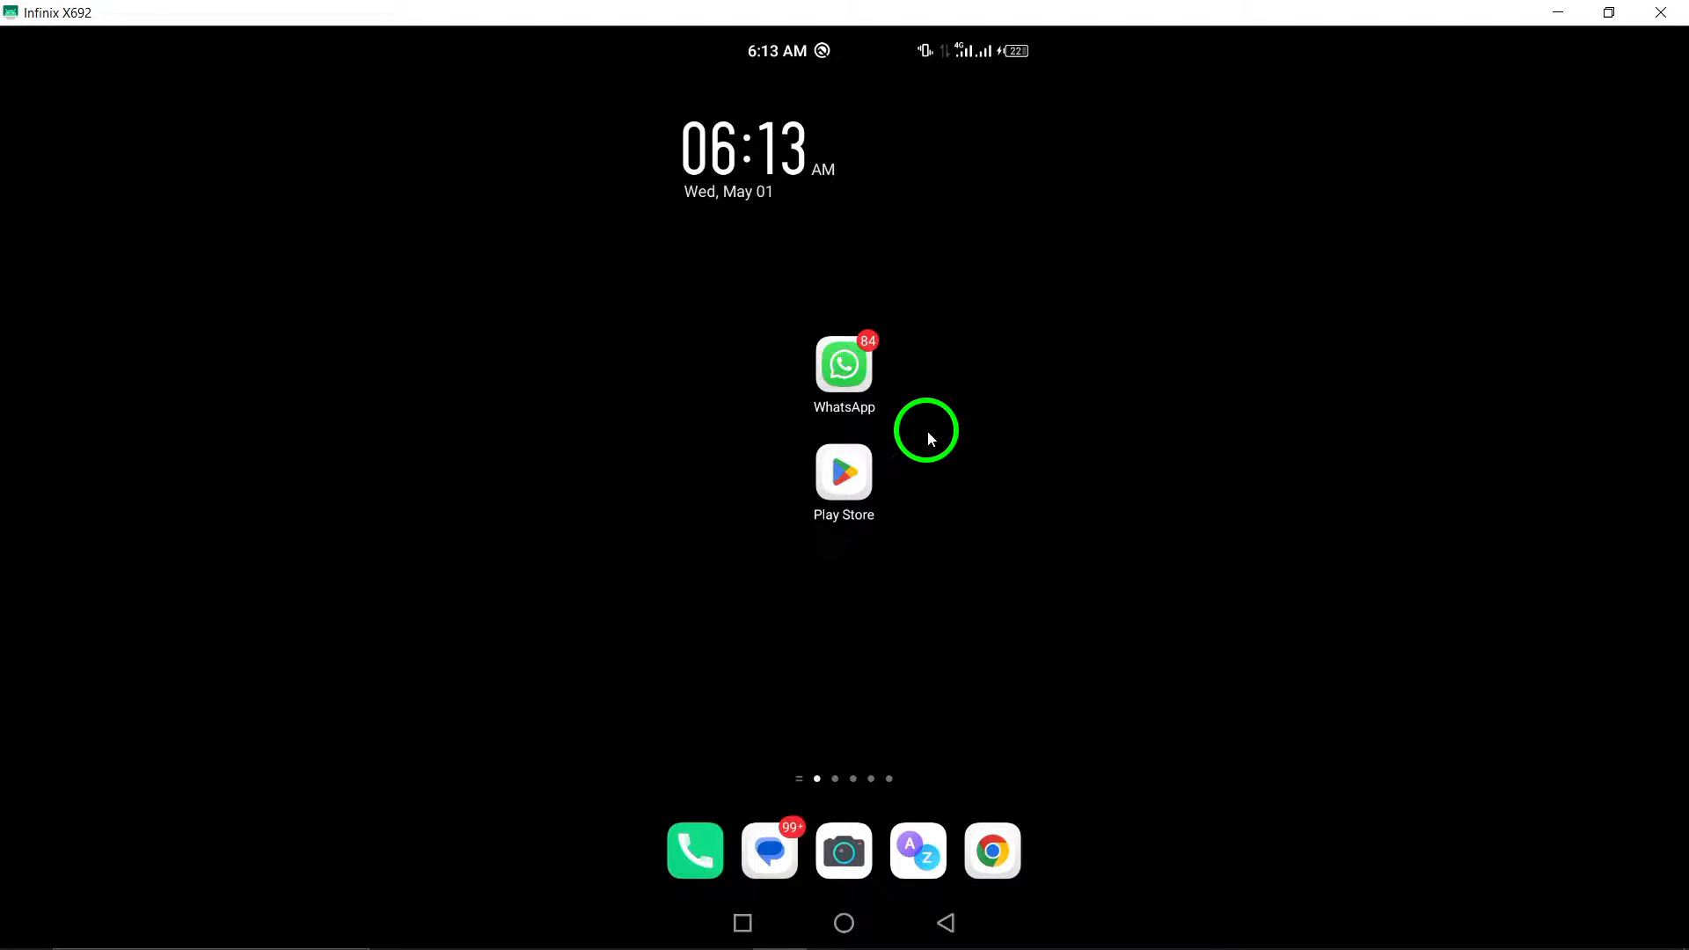
View WhatsApp's App info storage with its 6.42 MB cache, then show the empty recent-apps screen
click(842, 364)
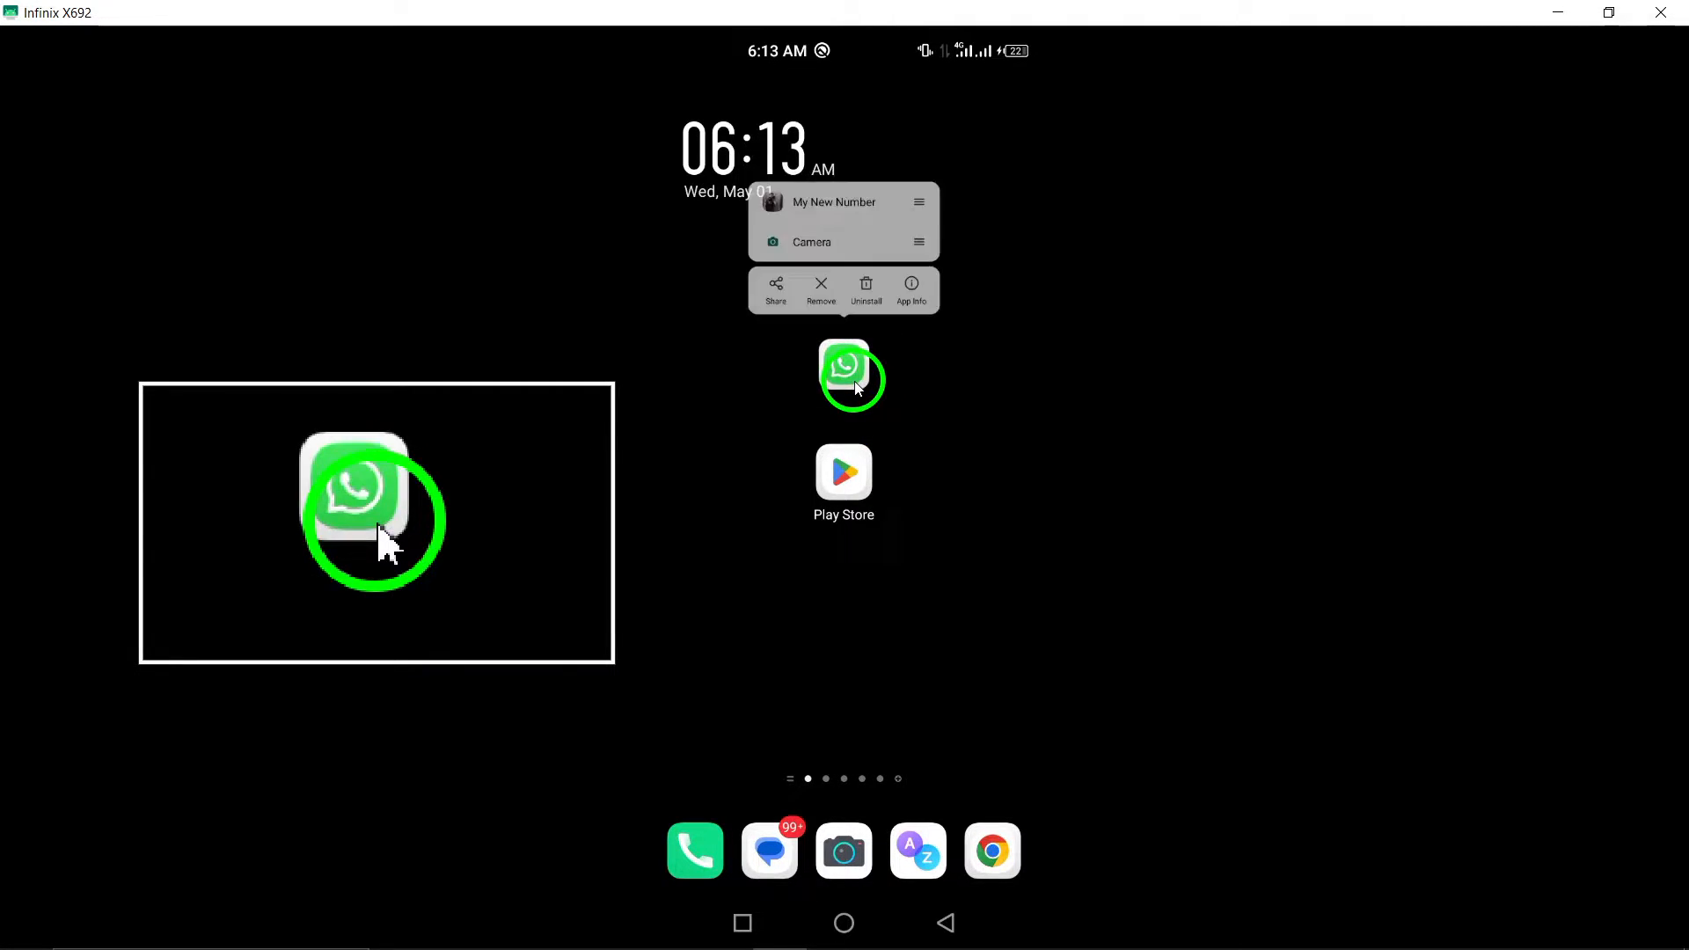
click(910, 288)
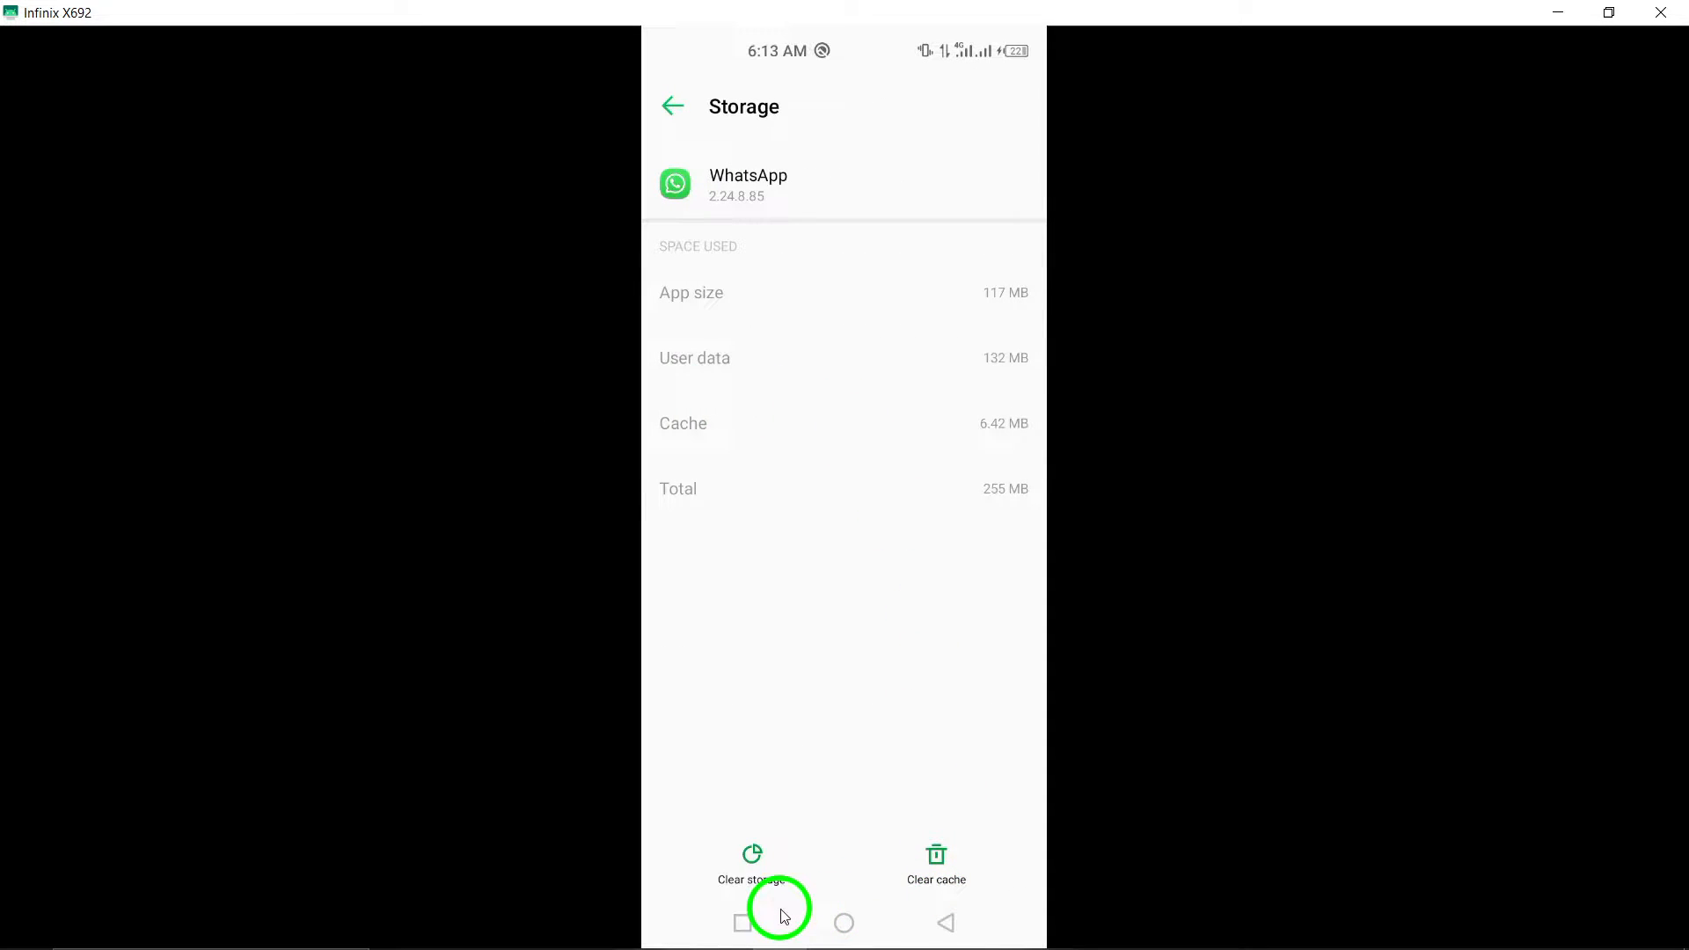
click(743, 924)
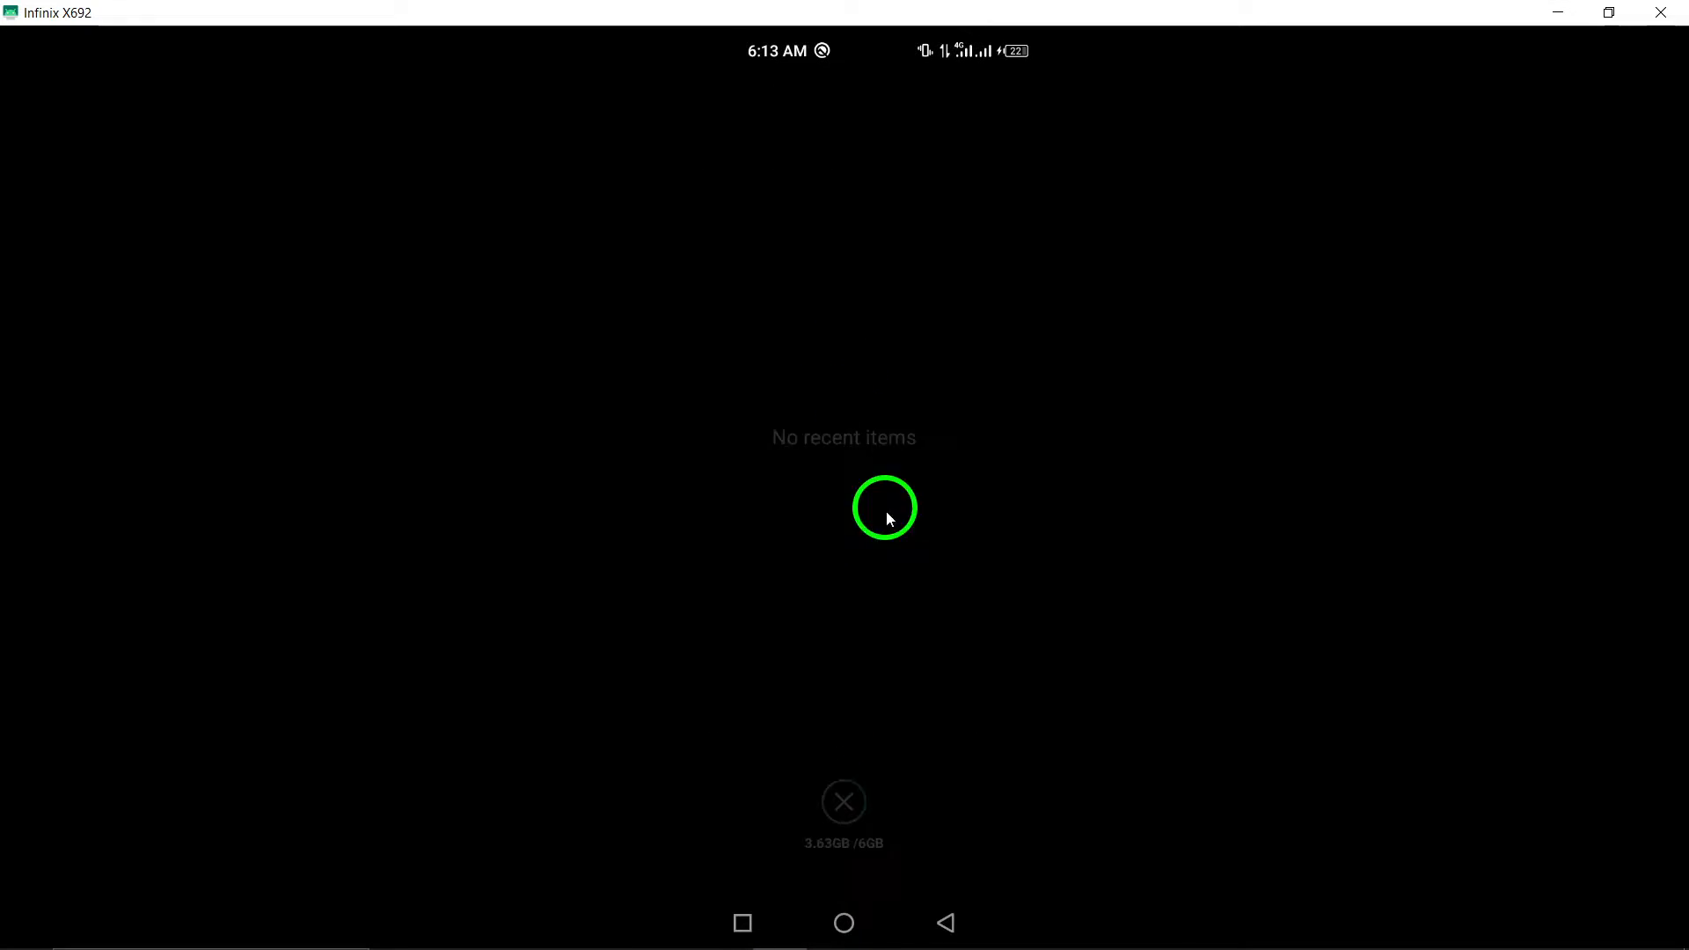
Find WhatsApp Messenger in Play Store showing an Open button, then return to the home screen
click(843, 507)
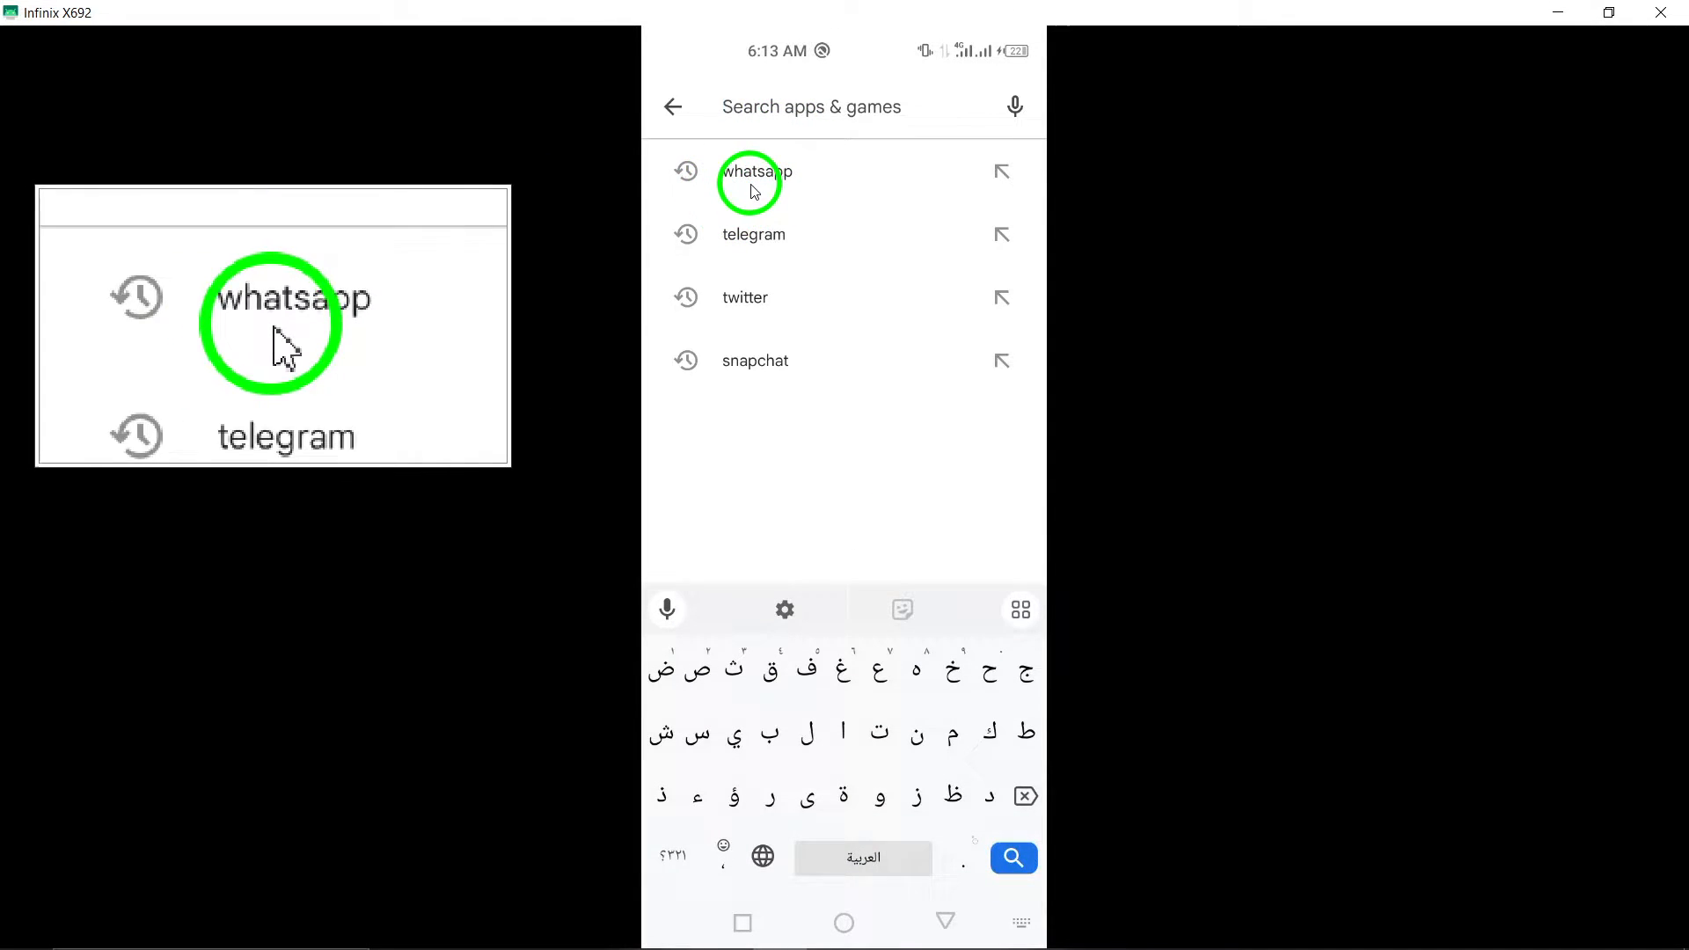
click(757, 171)
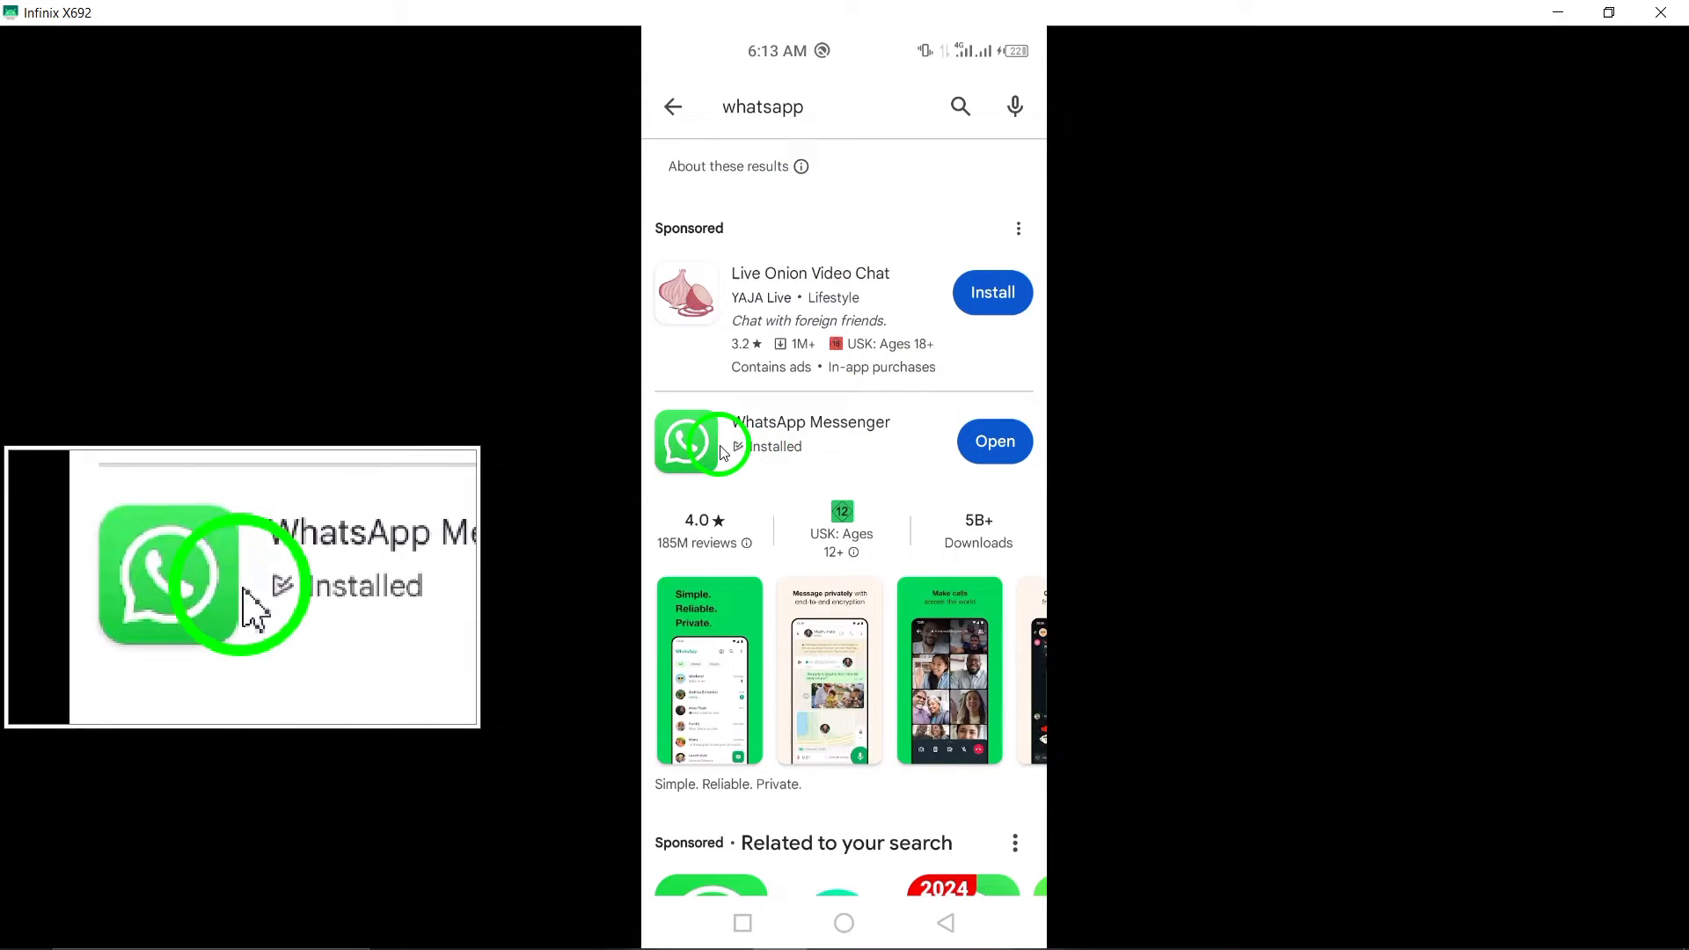
click(703, 441)
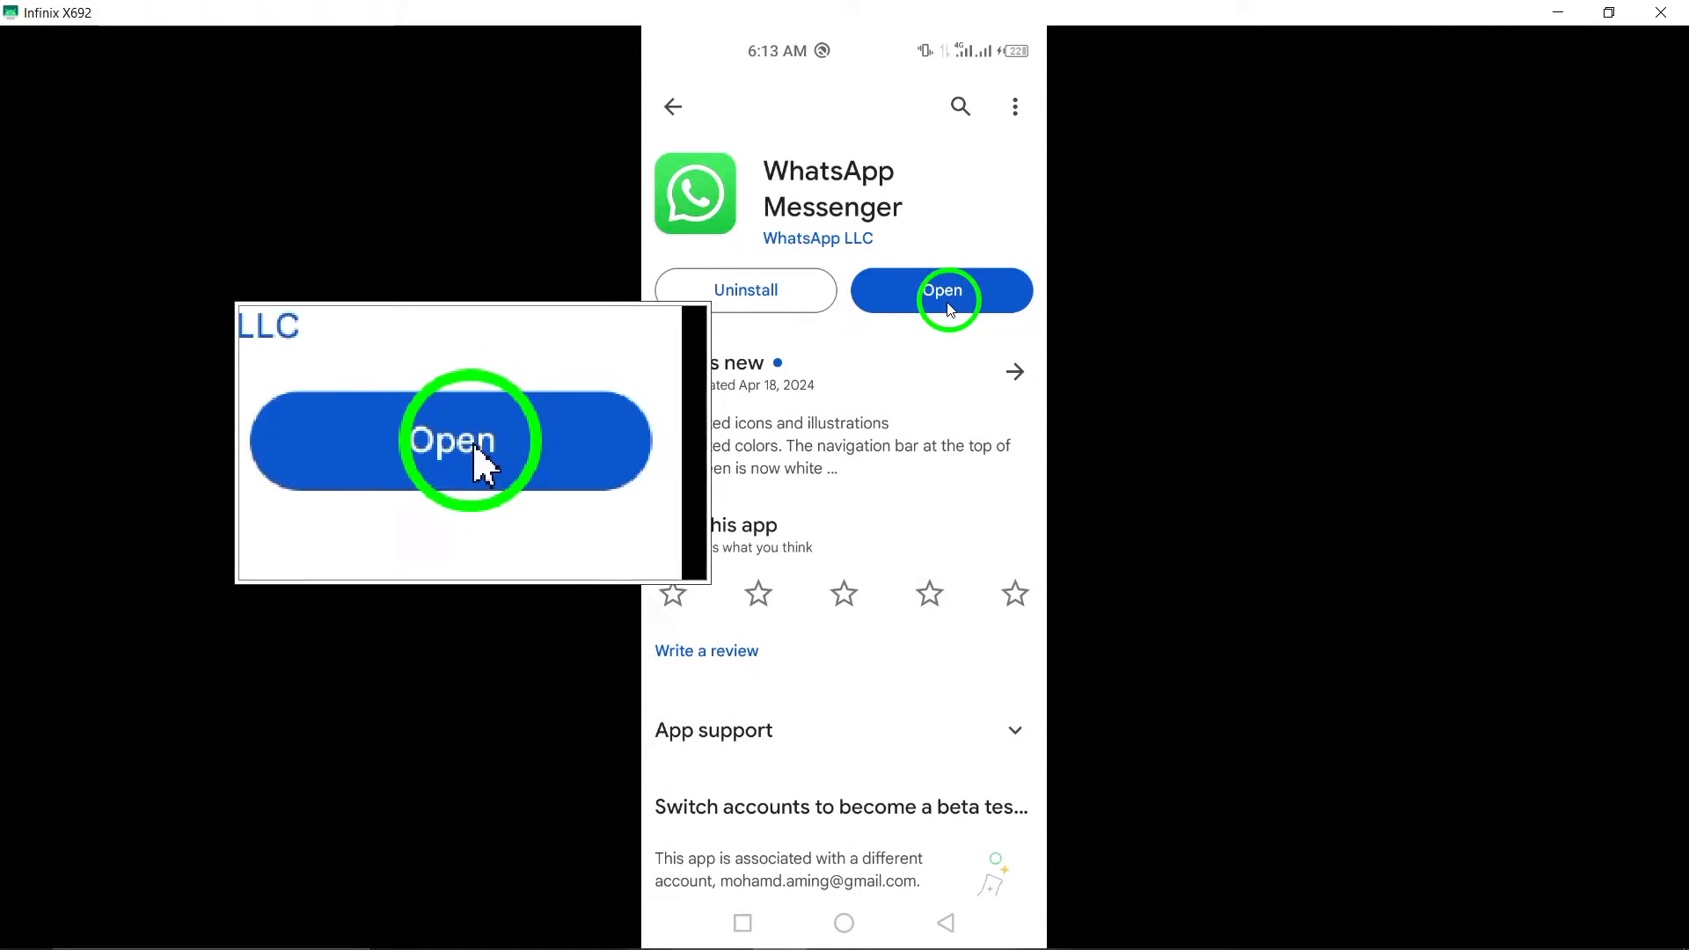
click(940, 291)
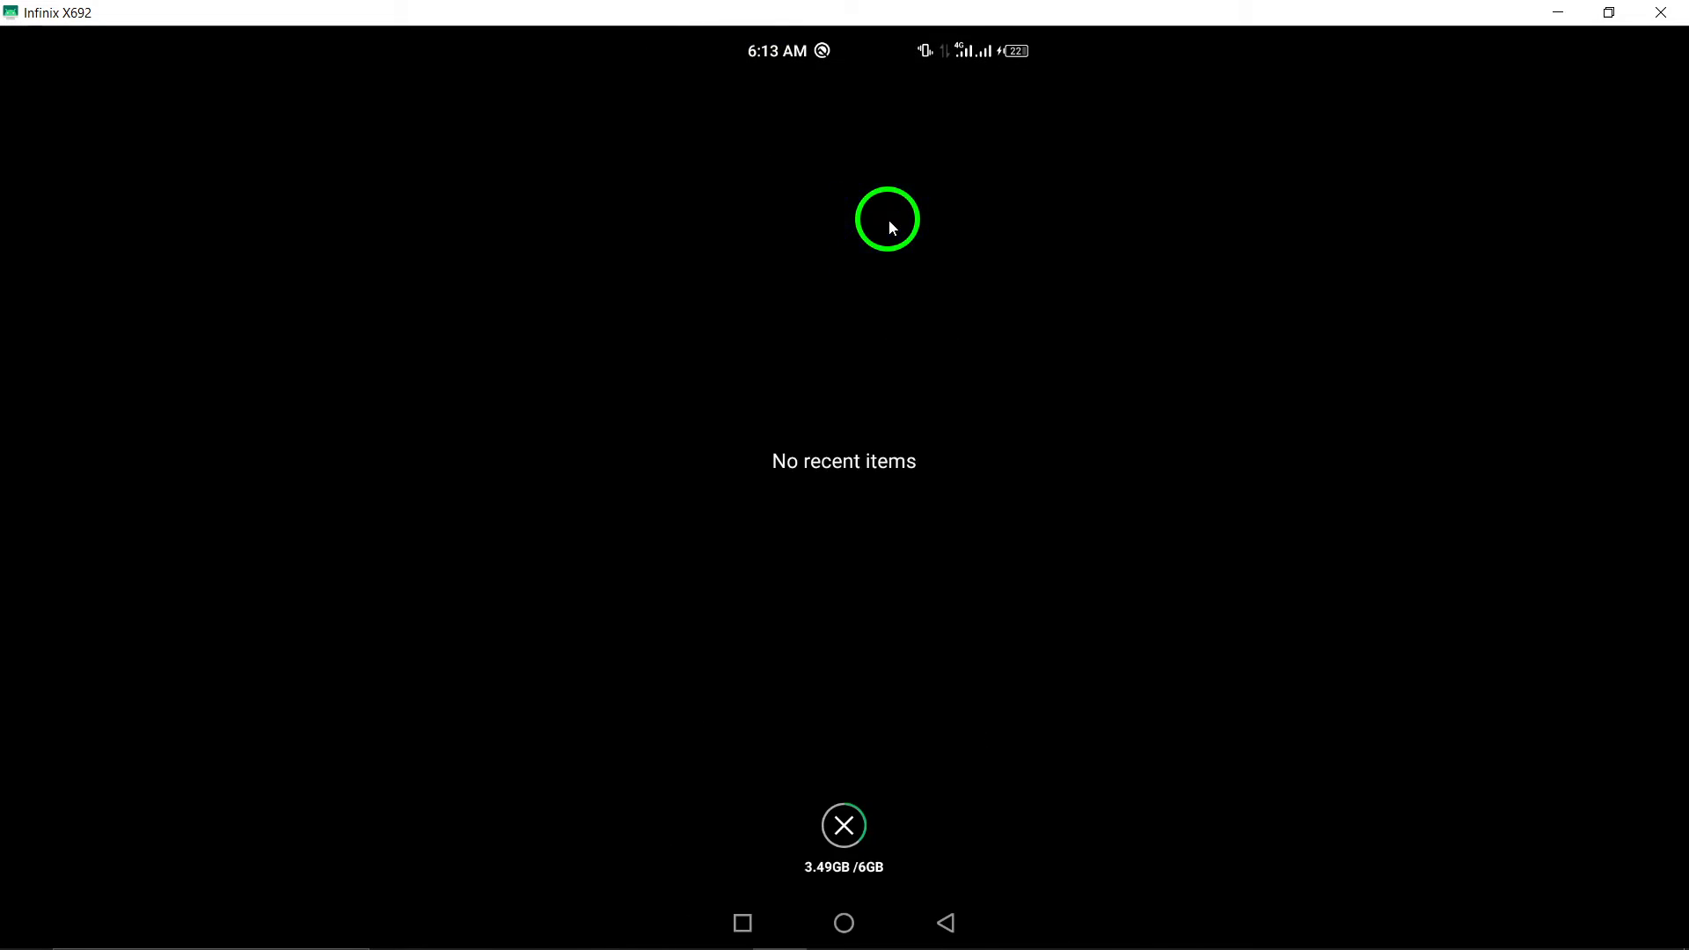
click(843, 825)
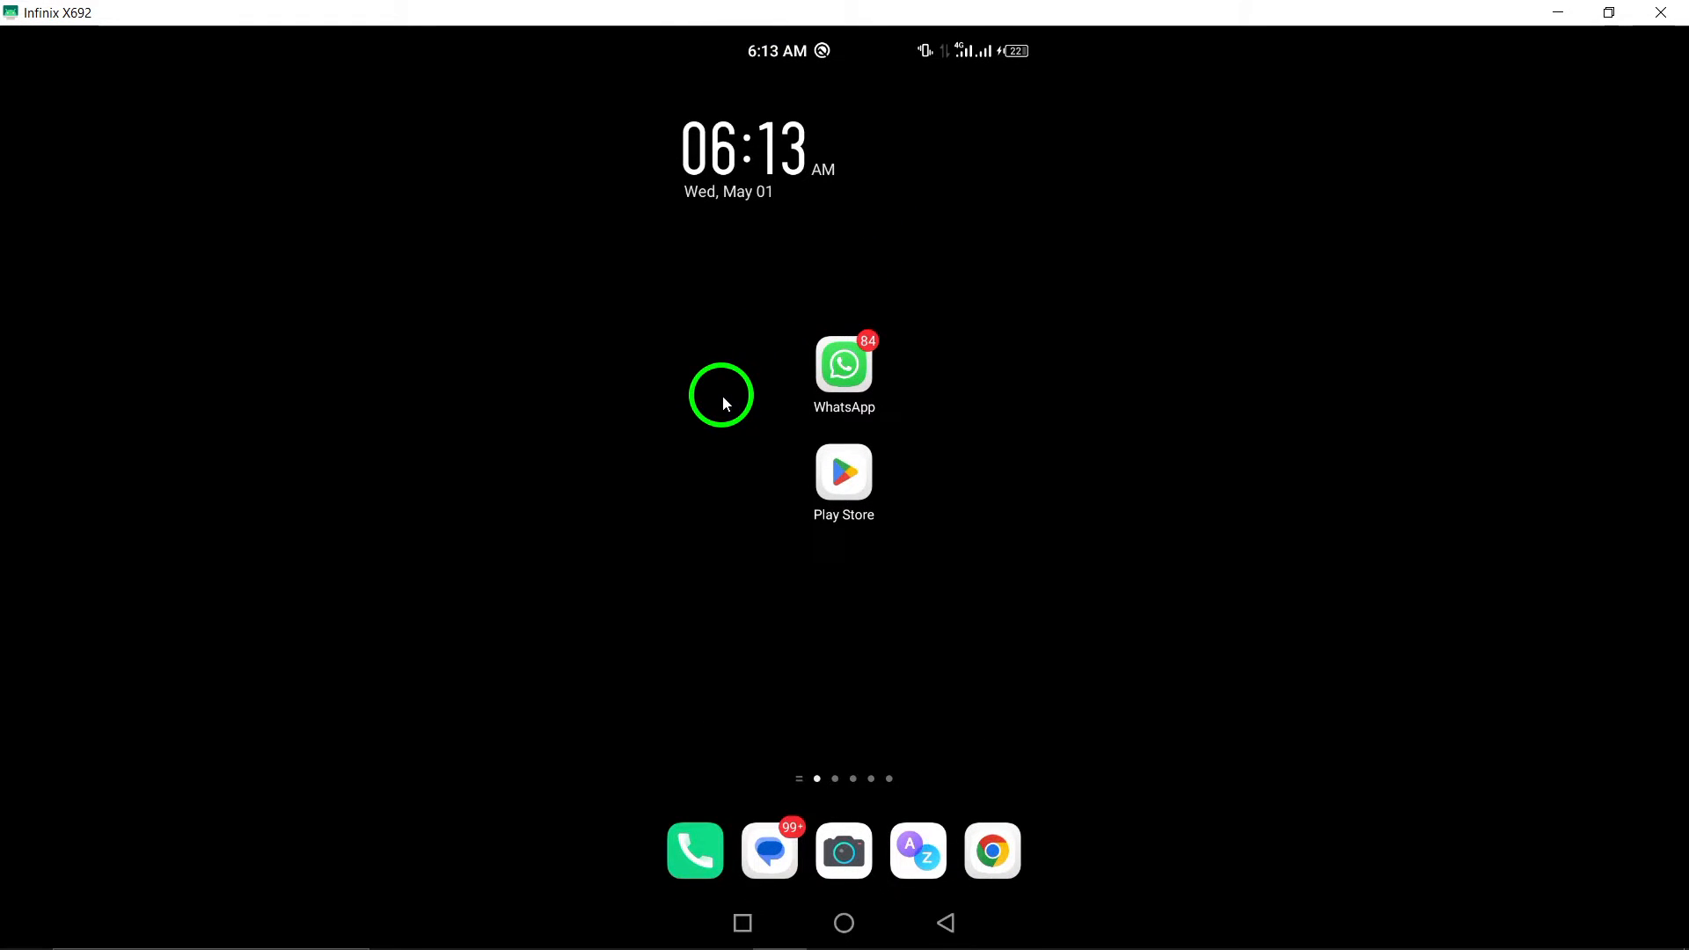